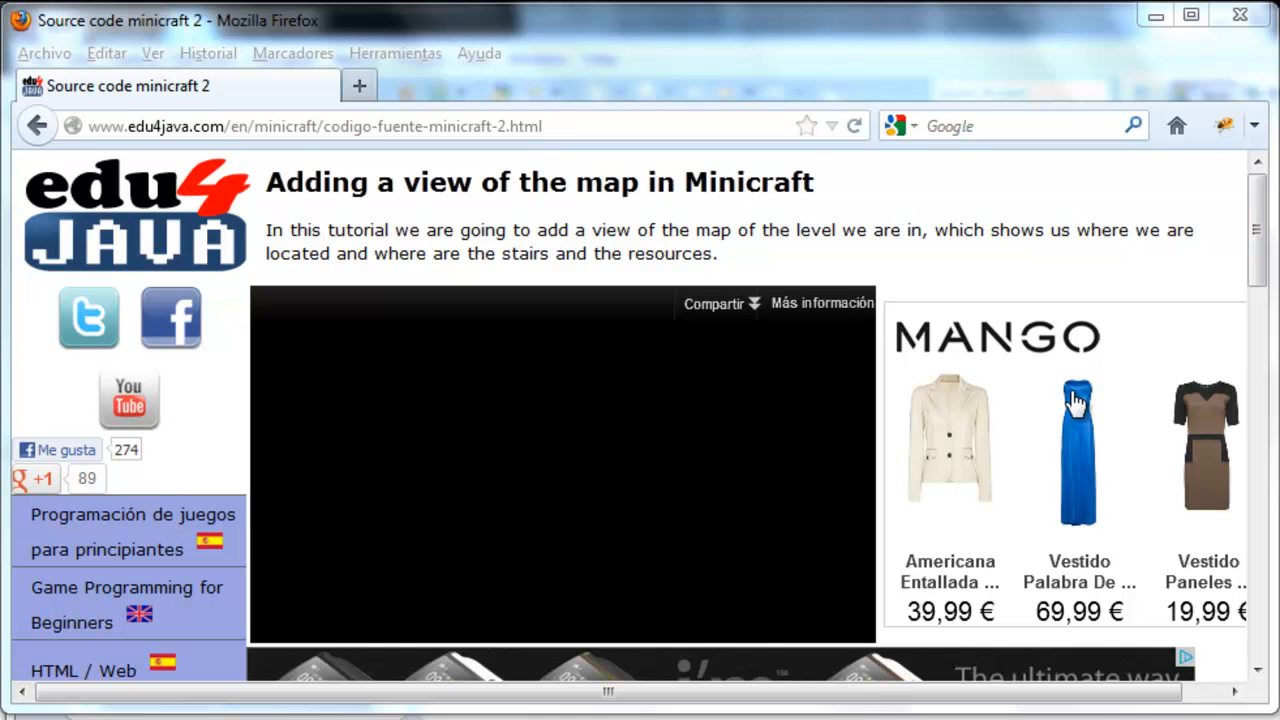
mouse_move(420, 188)
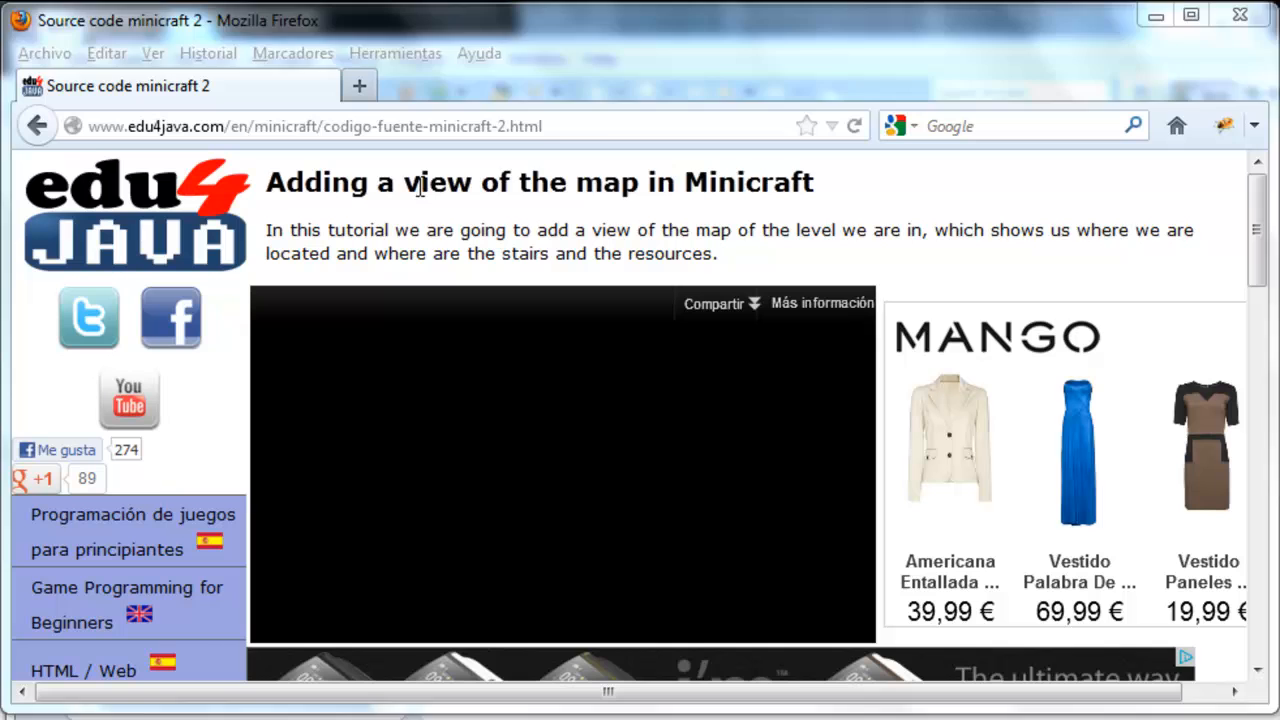
- Scroll the edu4java tutorial down to the 'Code to add to the LevelGen class' section
double_click(734, 182)
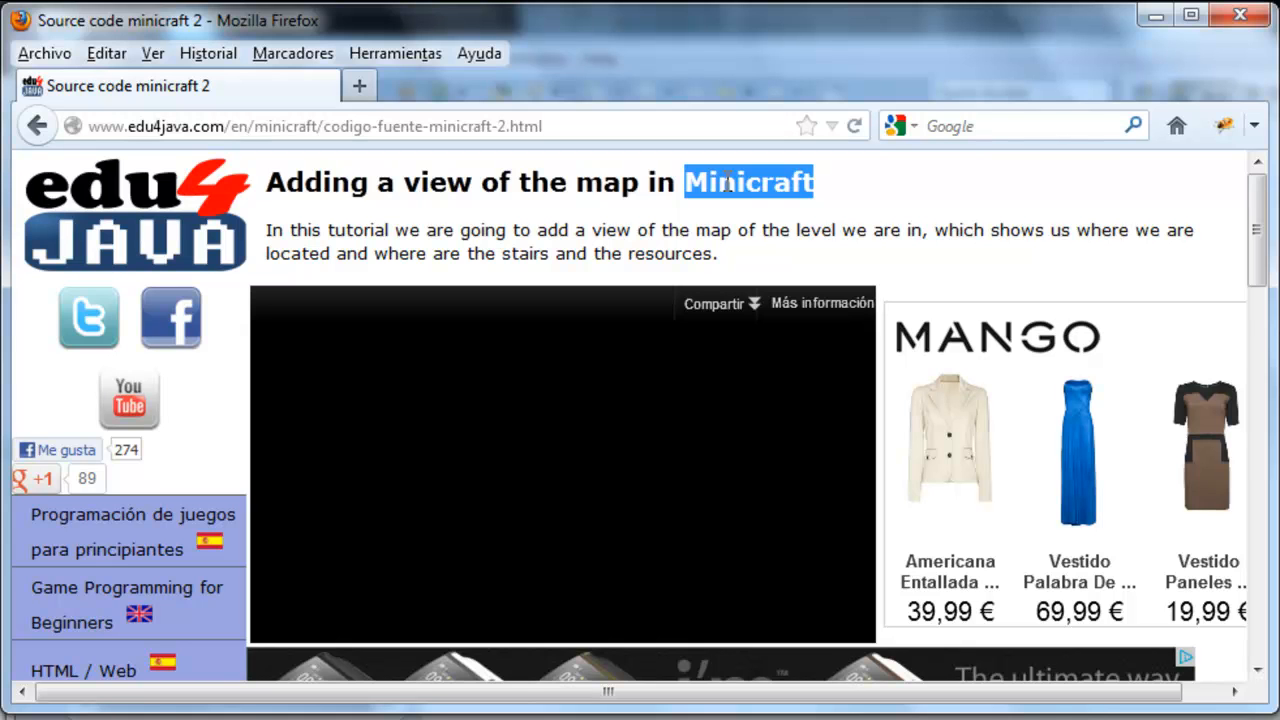
scroll("down", 3)
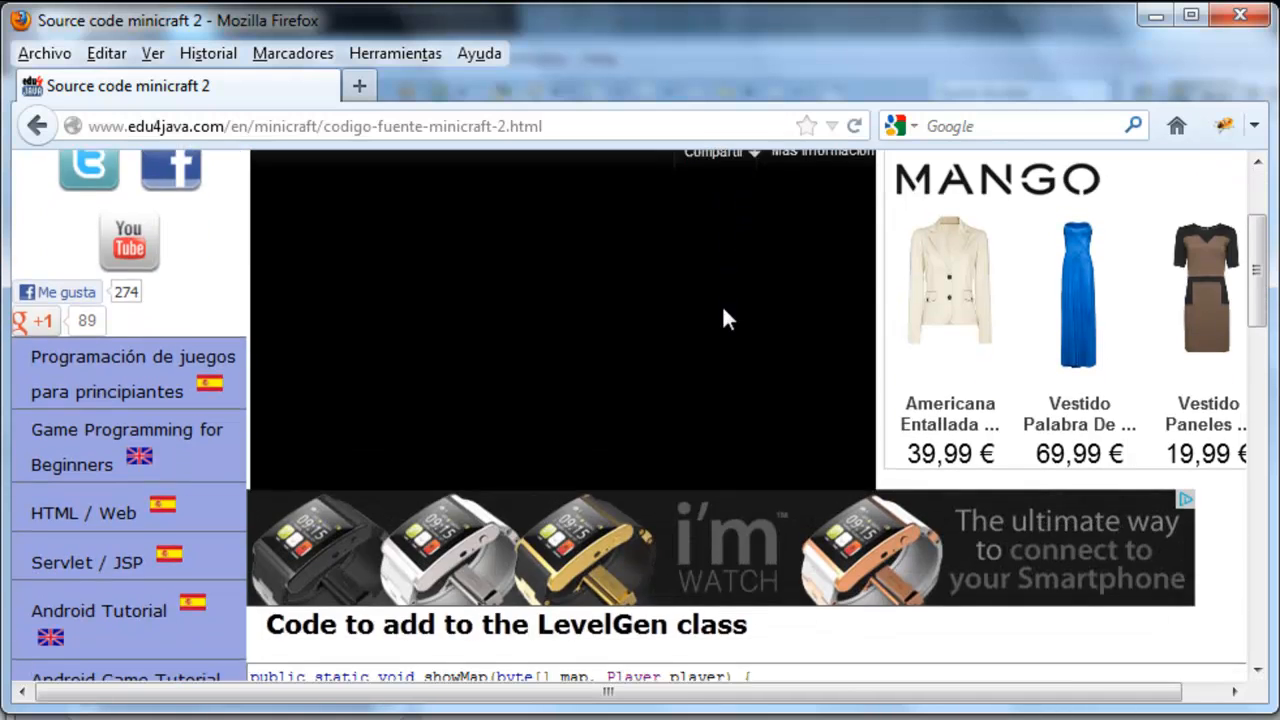
scroll("down", 3)
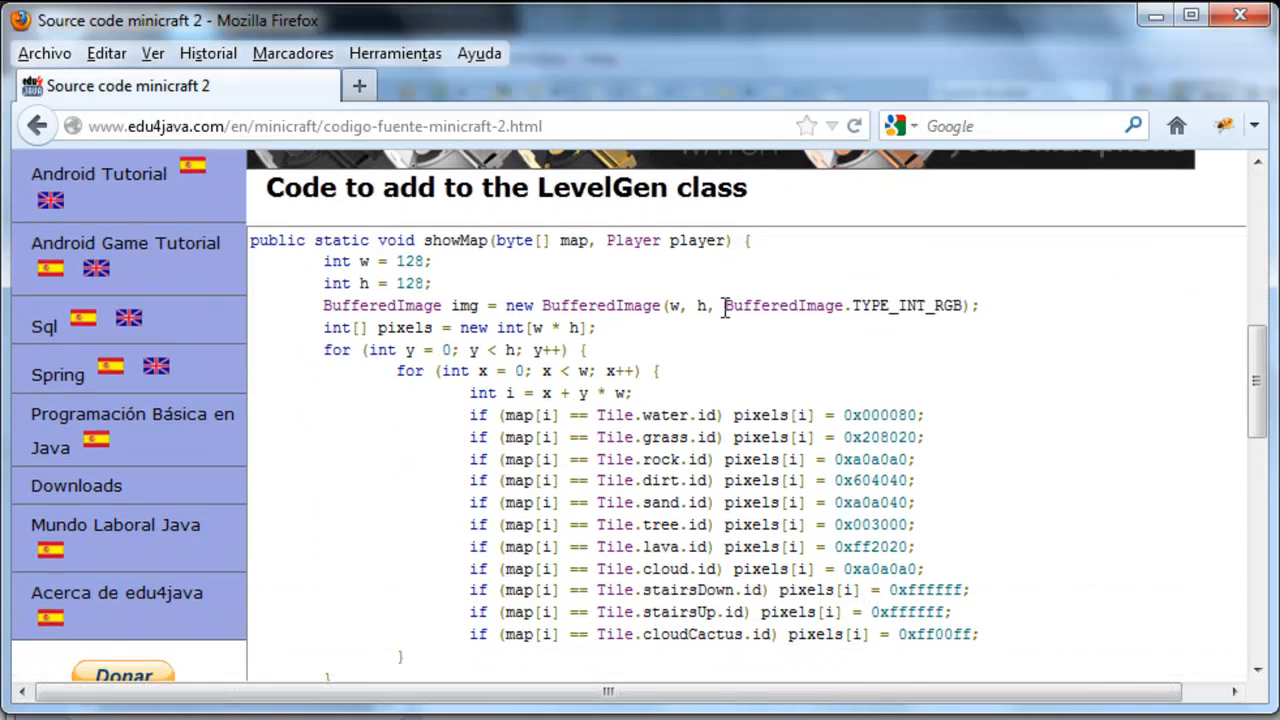
double_click(604, 188)
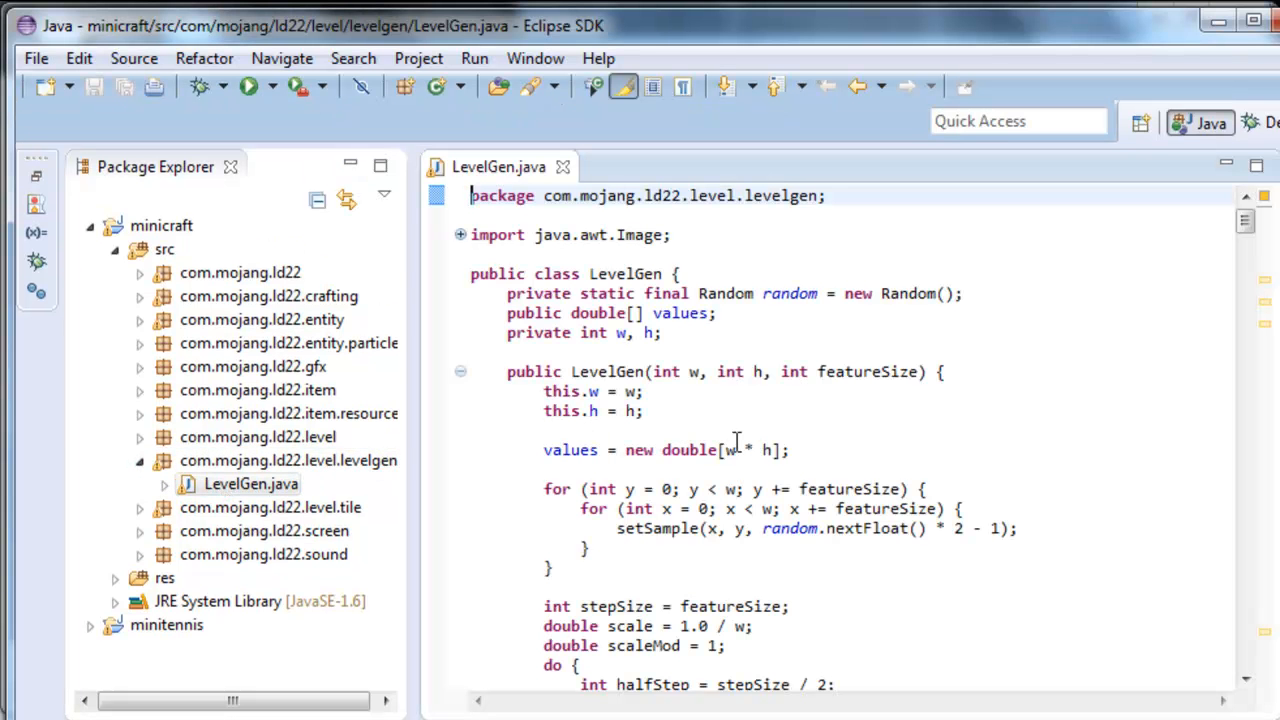
- Paste the copied showMap method into LevelGen.java, leaving it unsaved
scroll("down", 3)
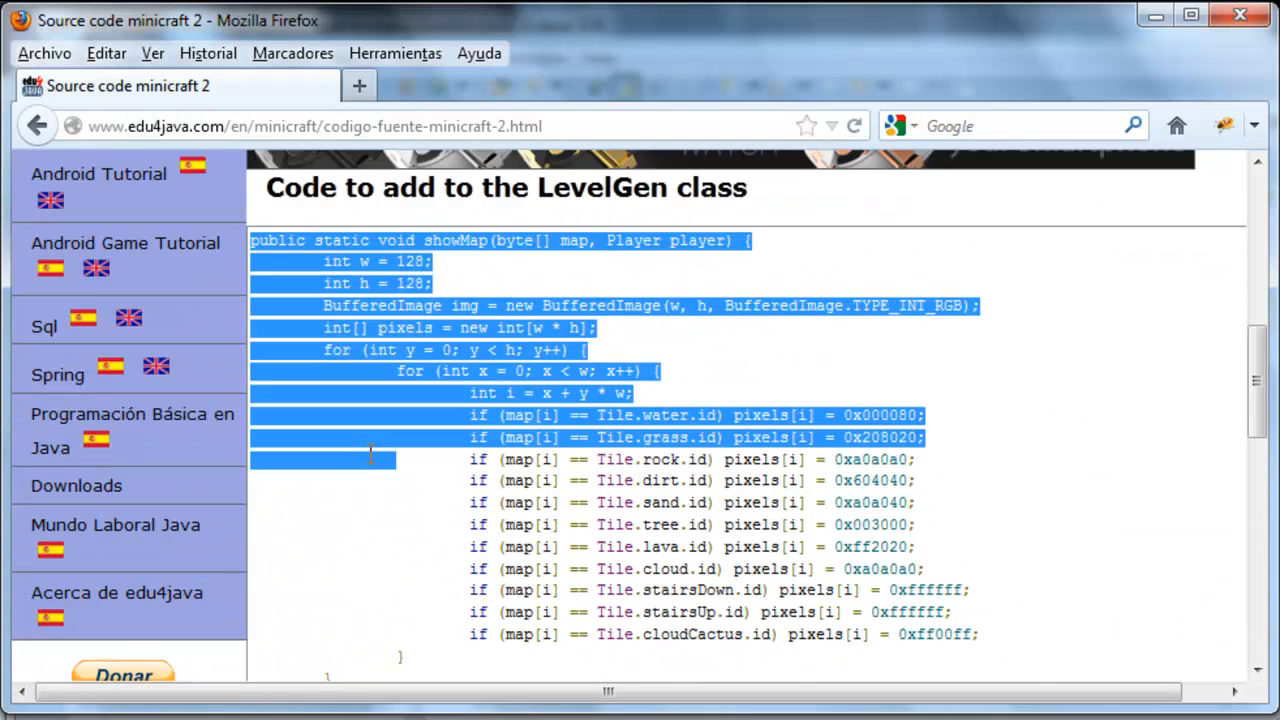
scroll("down", 3)
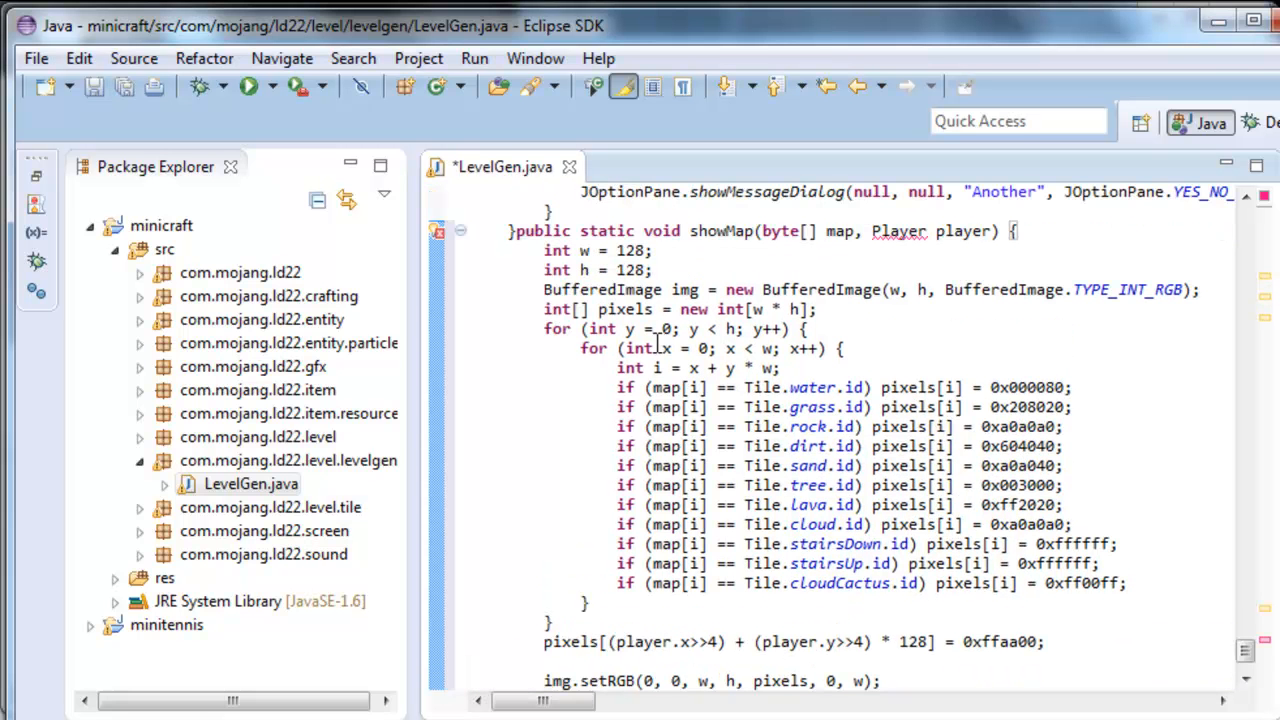
mouse_move(834, 232)
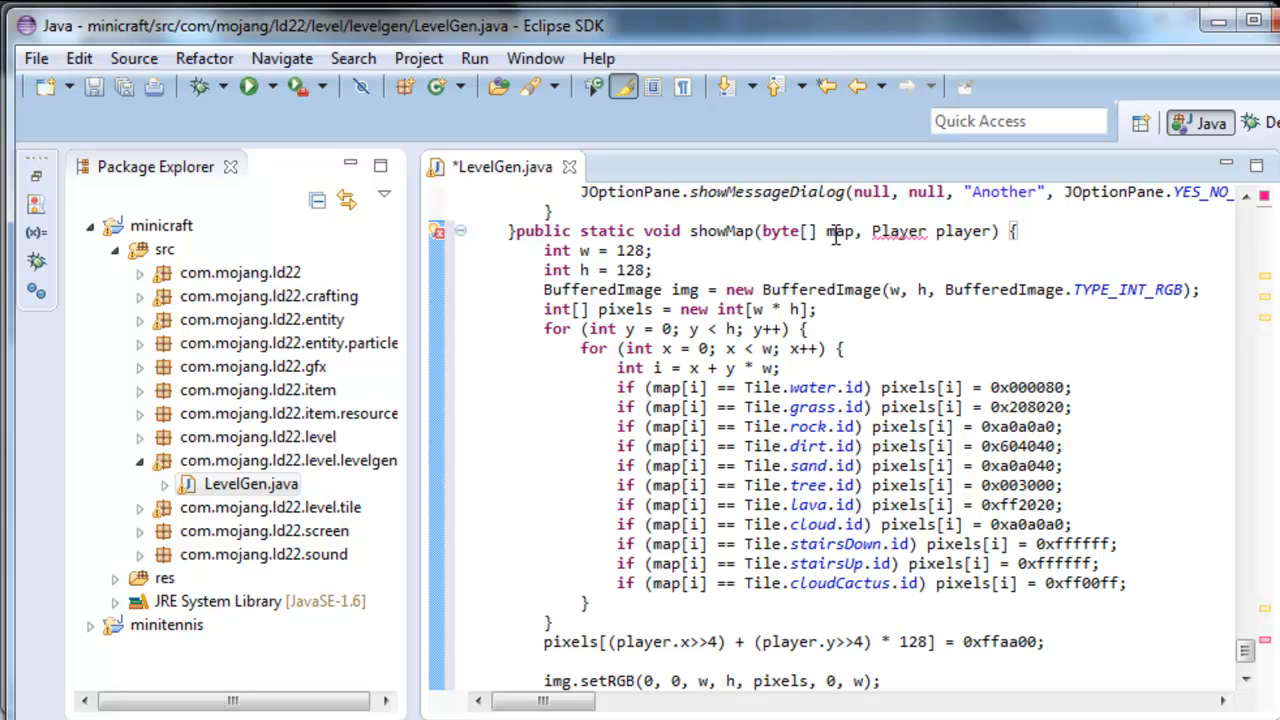
double_click(840, 232)
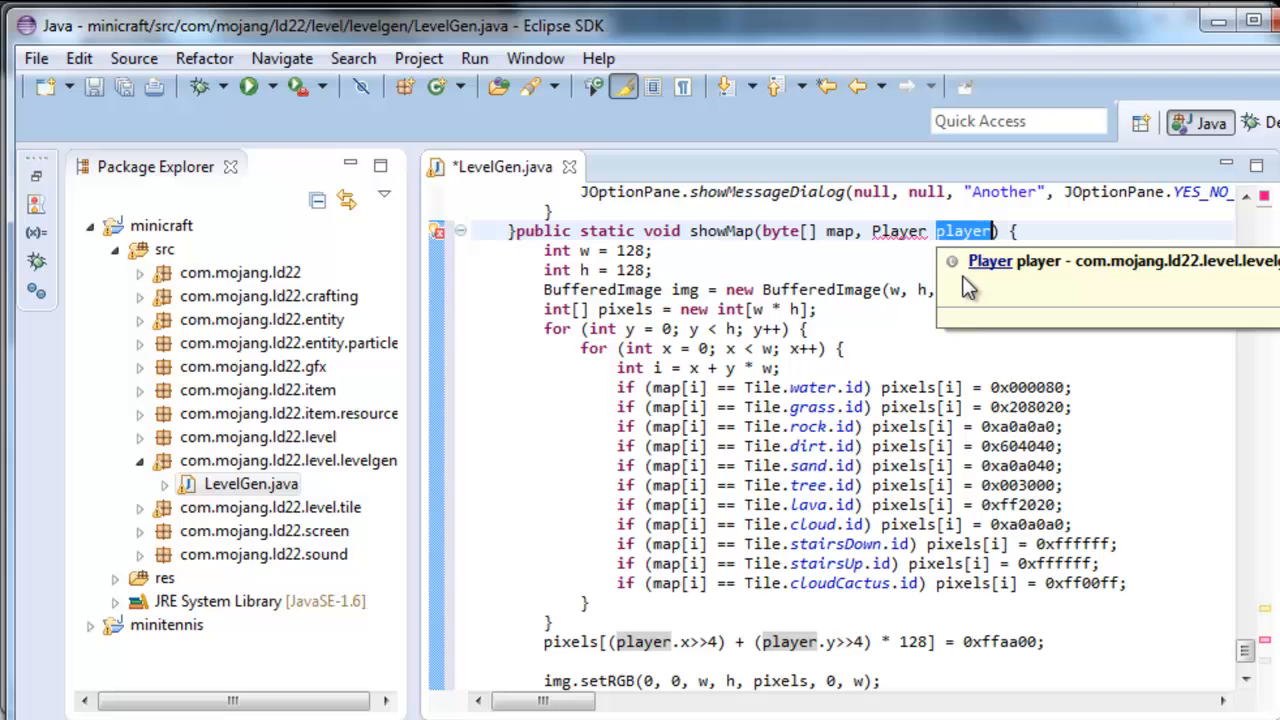
scroll("down", 3)
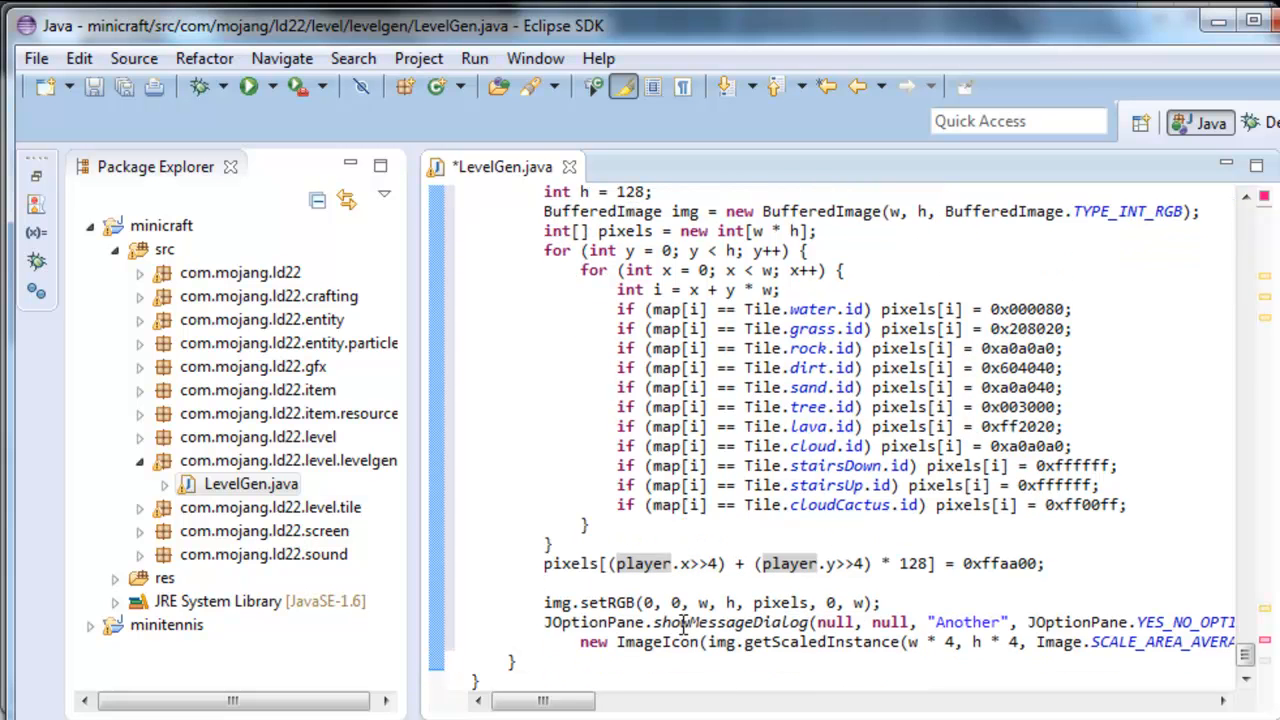
double_click(750, 622)
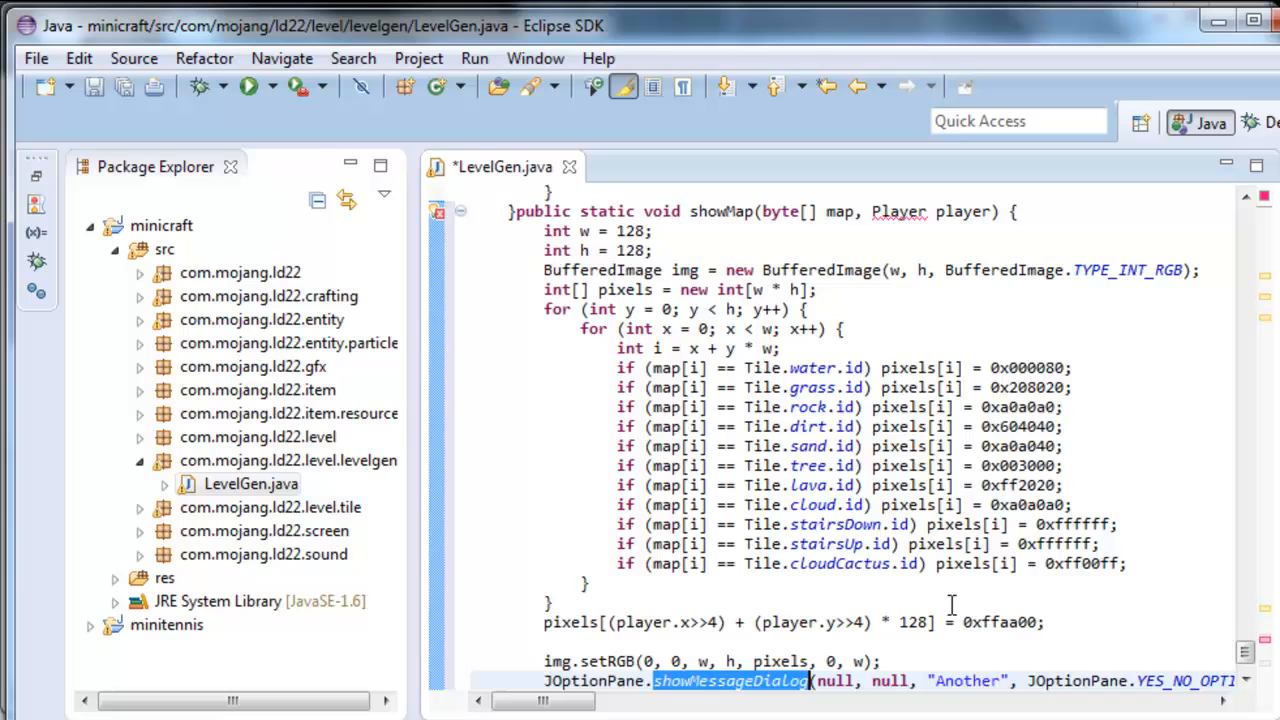
scroll("down", 3)
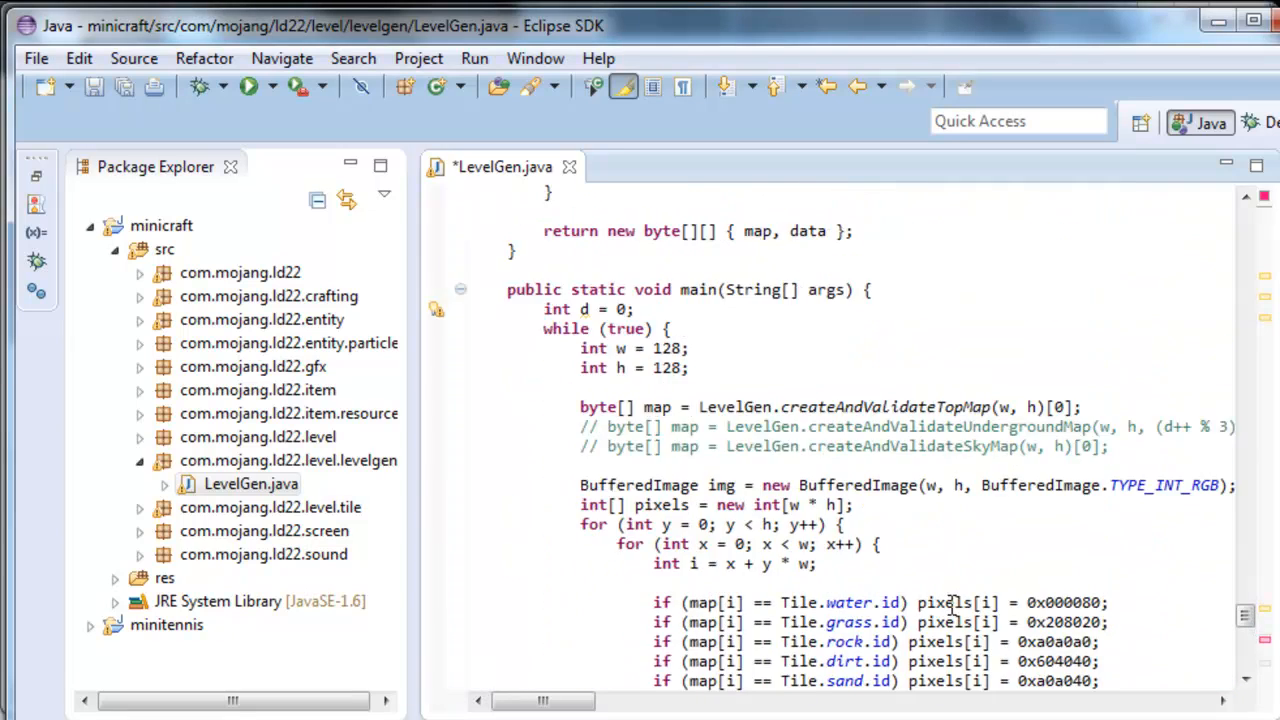
scroll("down", 3)
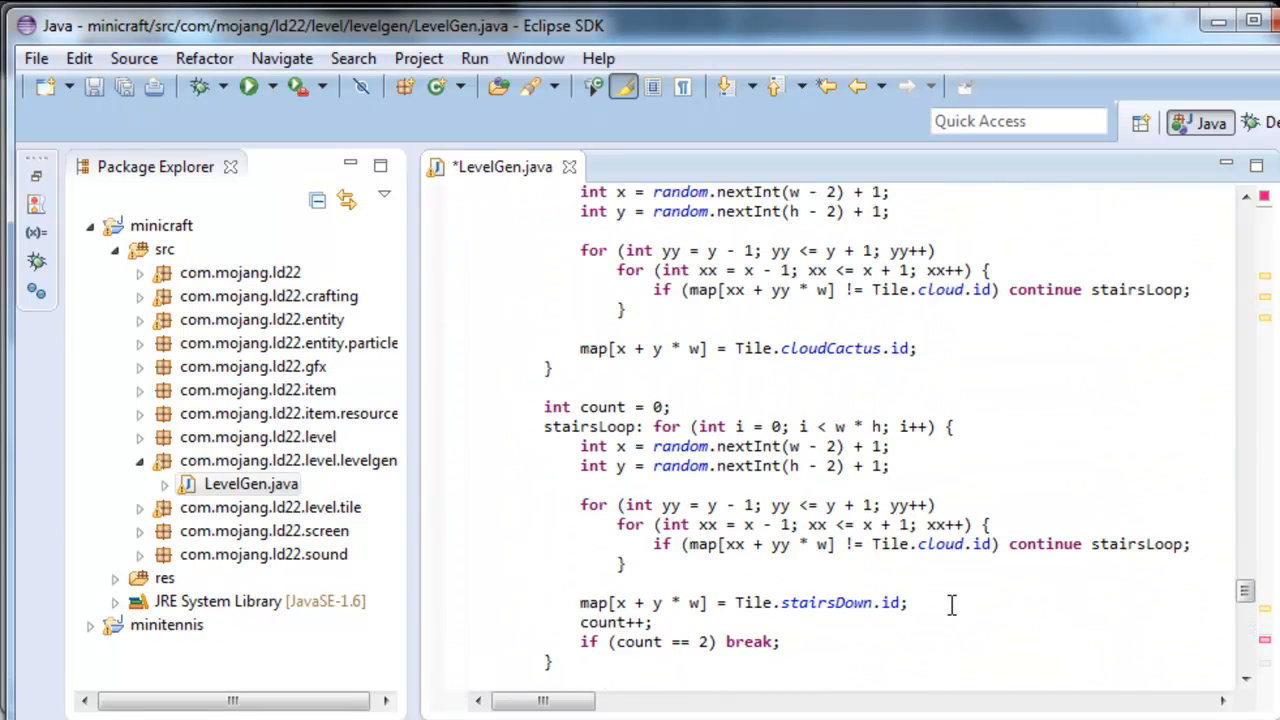
scroll("up", 3)
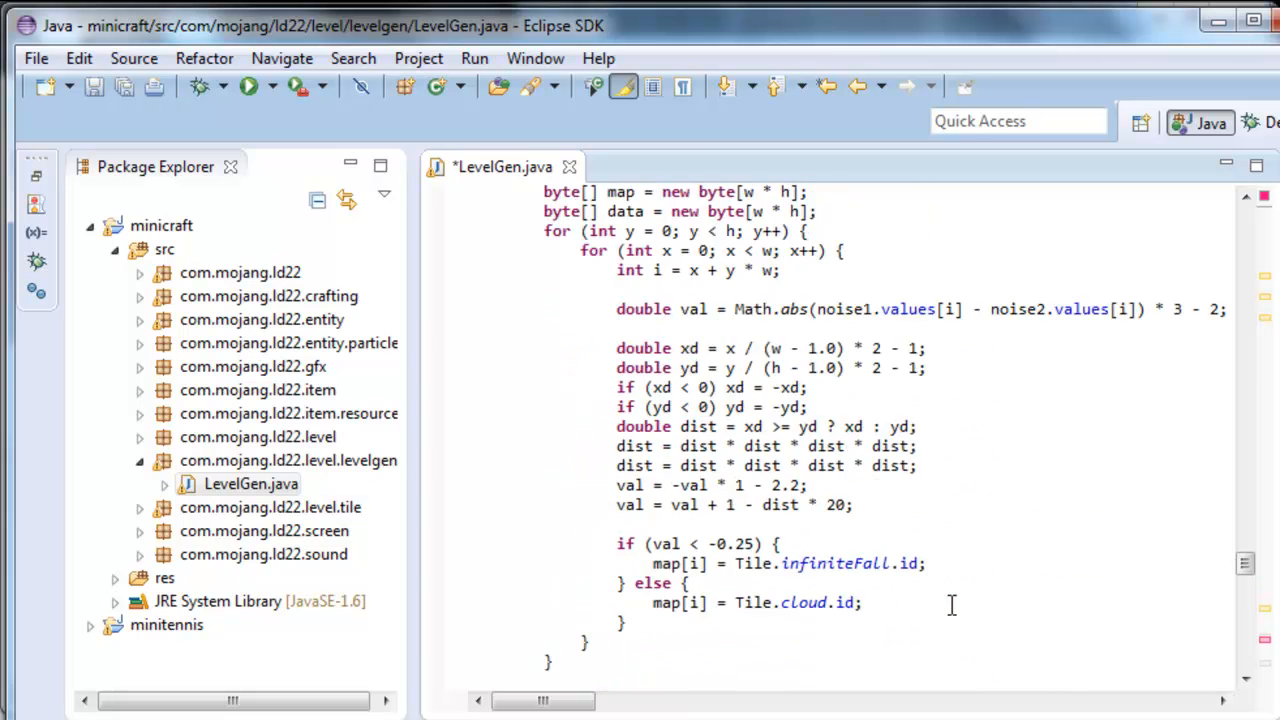
scroll("down", 3)
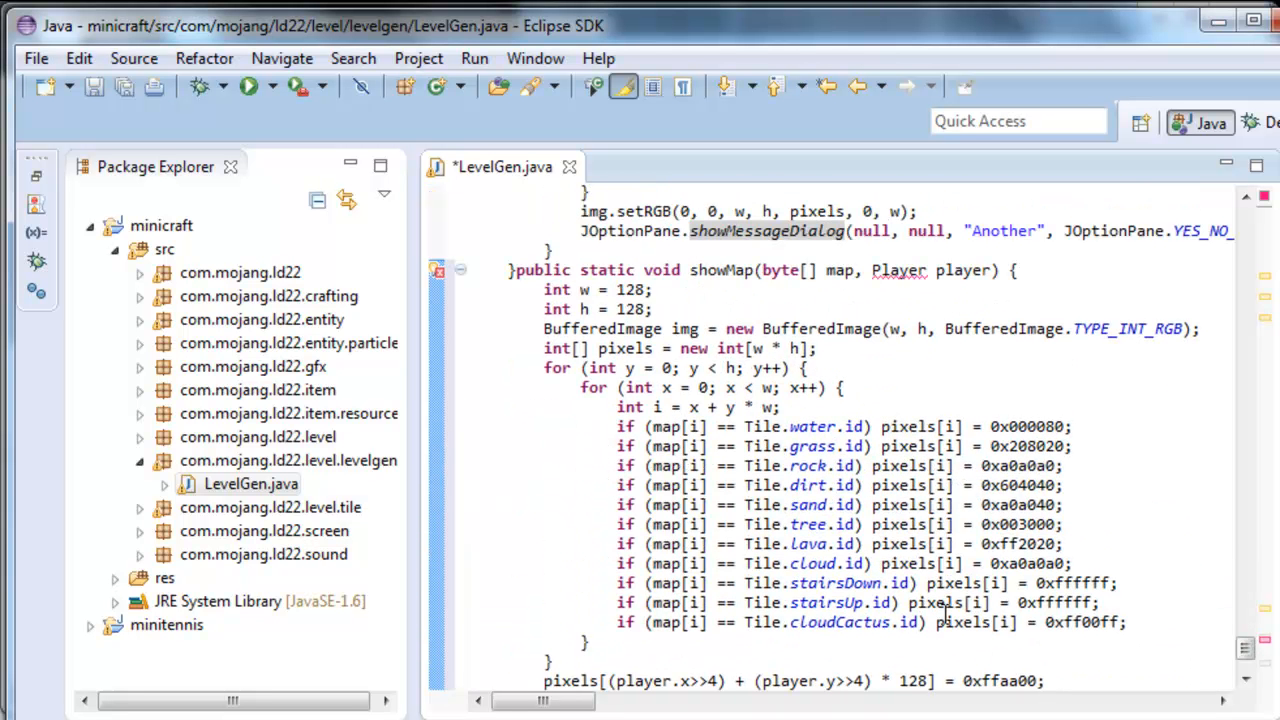
mouse_move(676, 486)
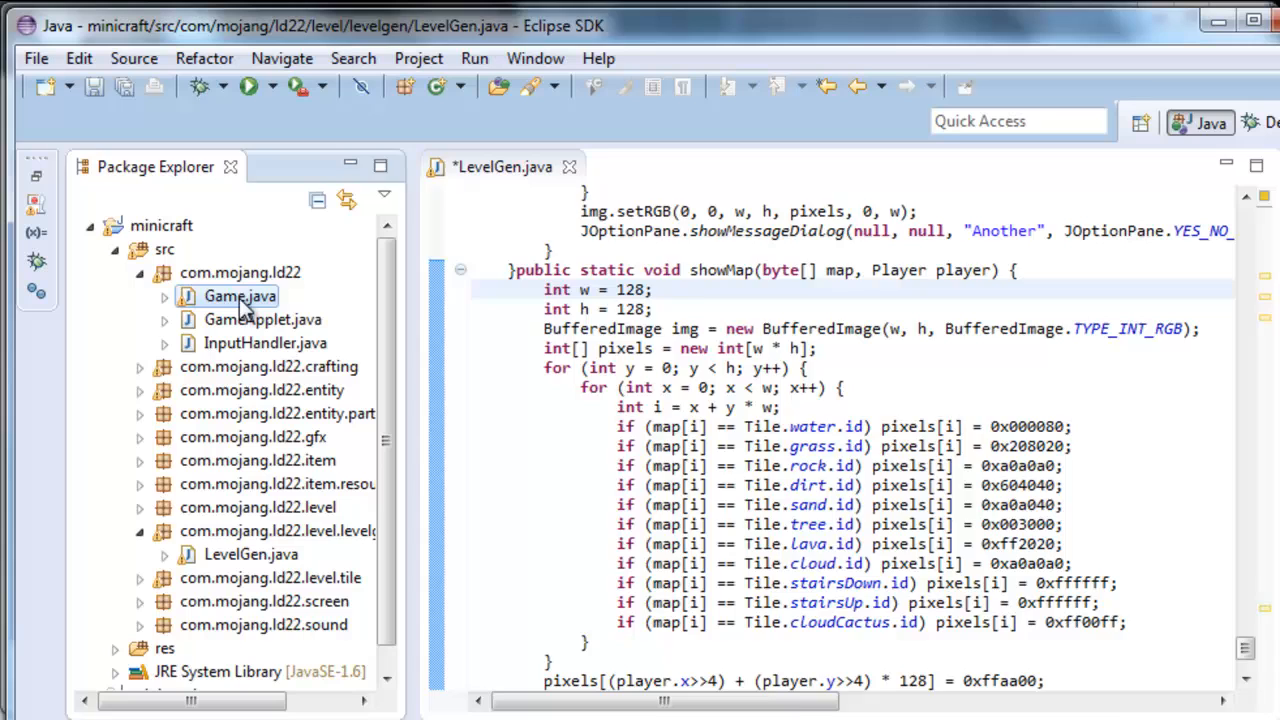
- Locate the two-line render() snippet for the Game class on the tutorial page
double_click(238, 296)
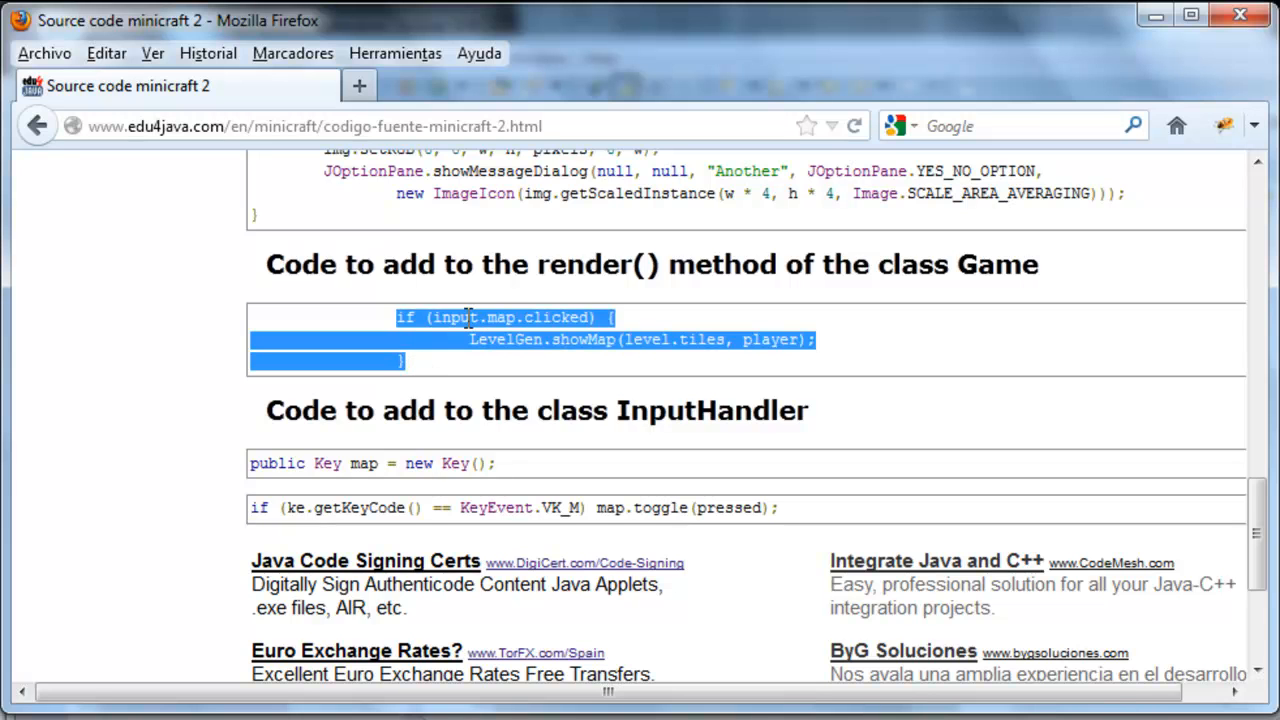
left_click(468, 318)
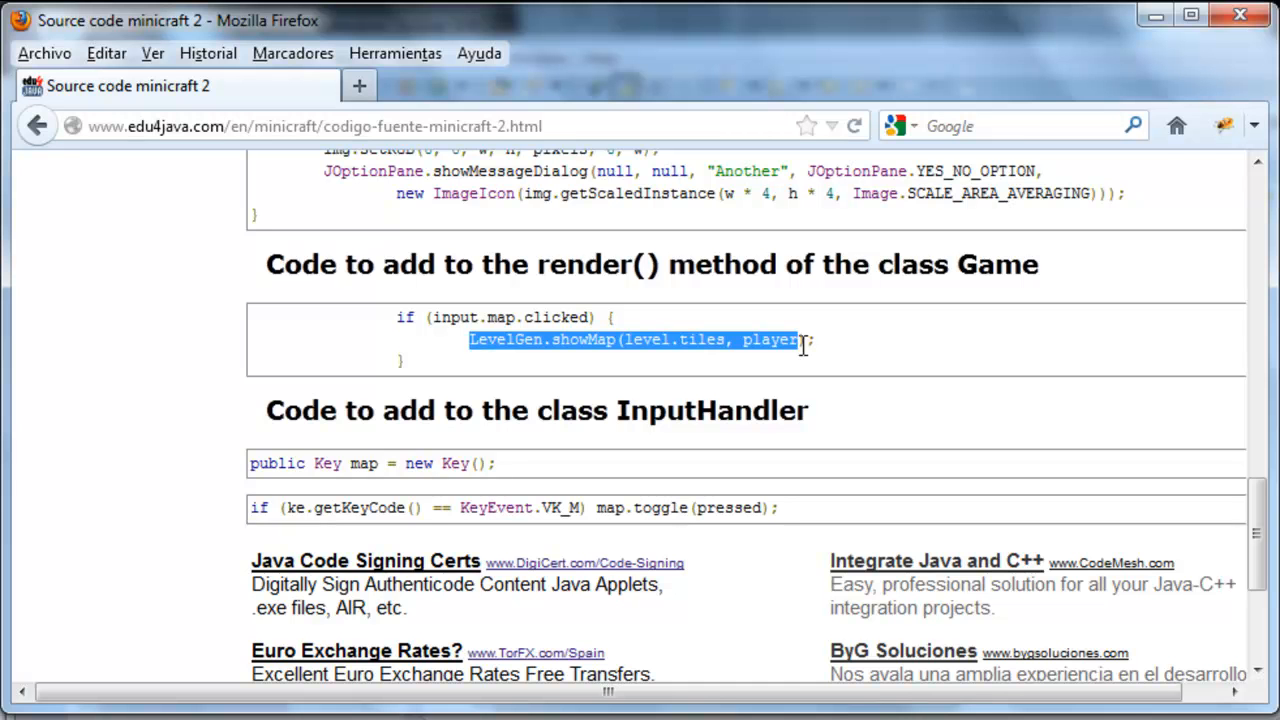
mouse_move(802, 340)
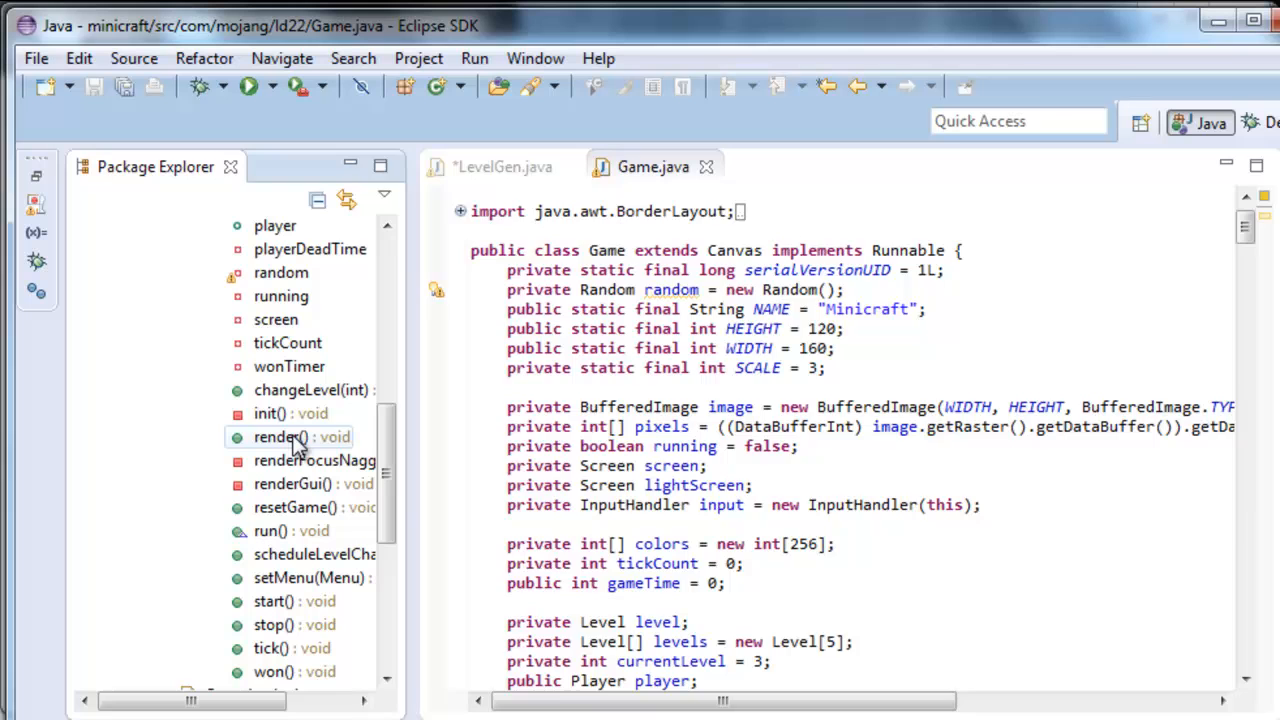
- Add the if (input.map.clicked) LevelGen.showMap call at the start of Game.render()
double_click(290, 436)
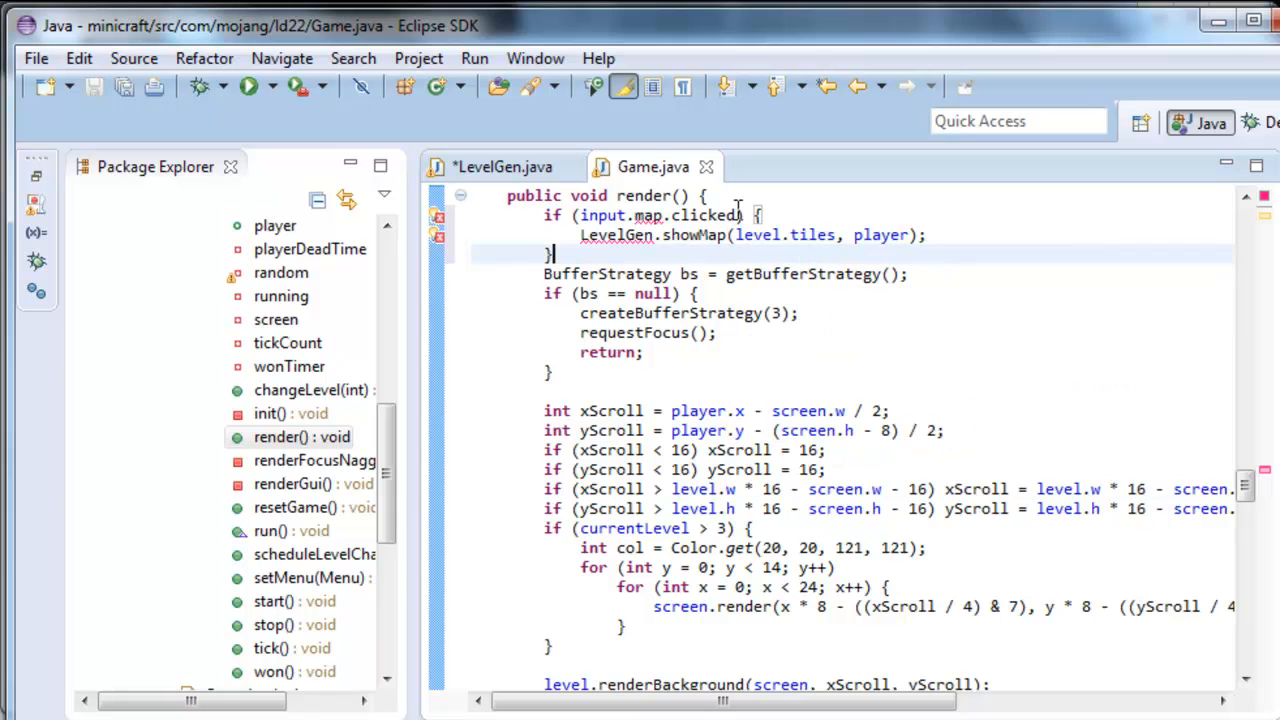
left_click(612, 236)
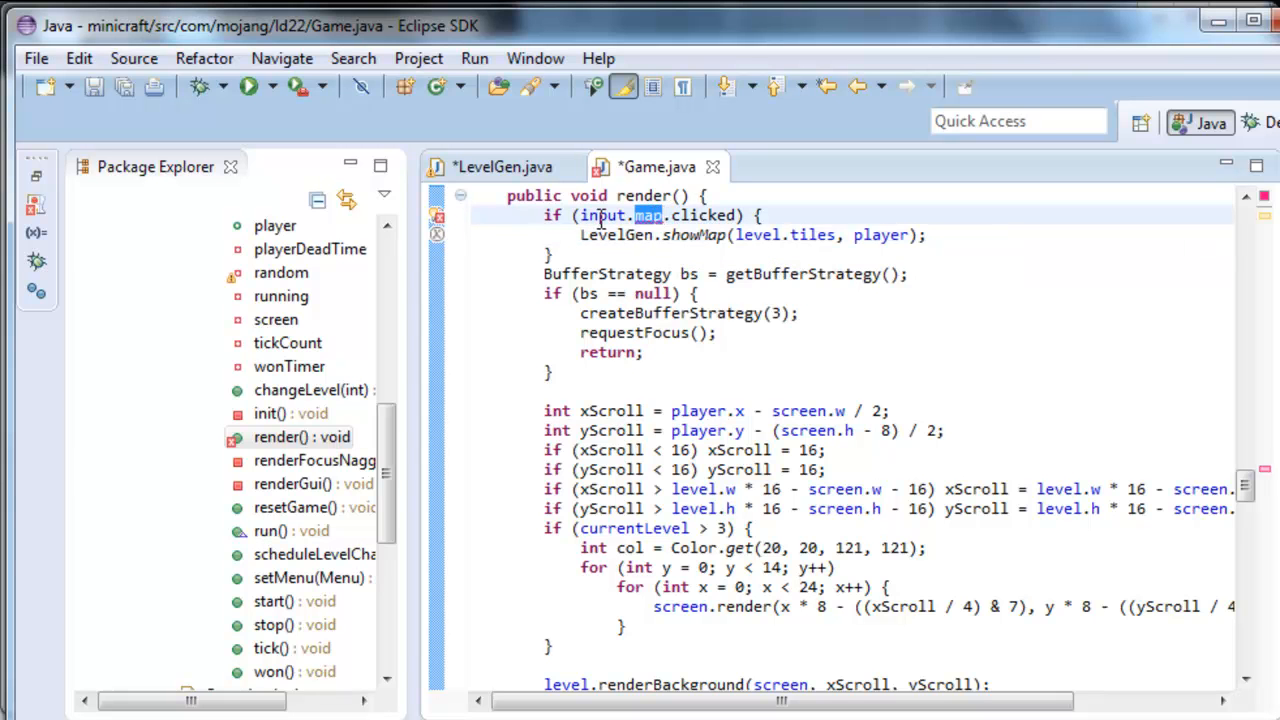
mouse_move(612, 234)
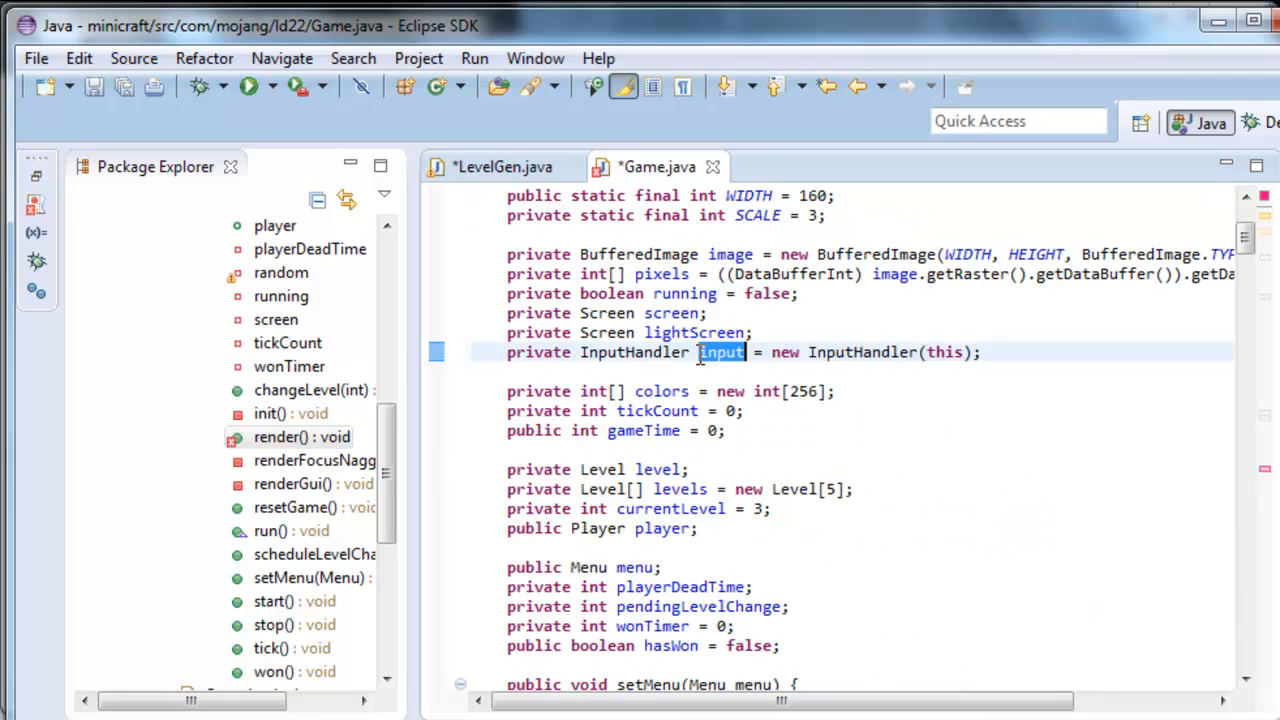
- Declare public Key map = new Key(); in InputHandler below the menu key
double_click(632, 352)
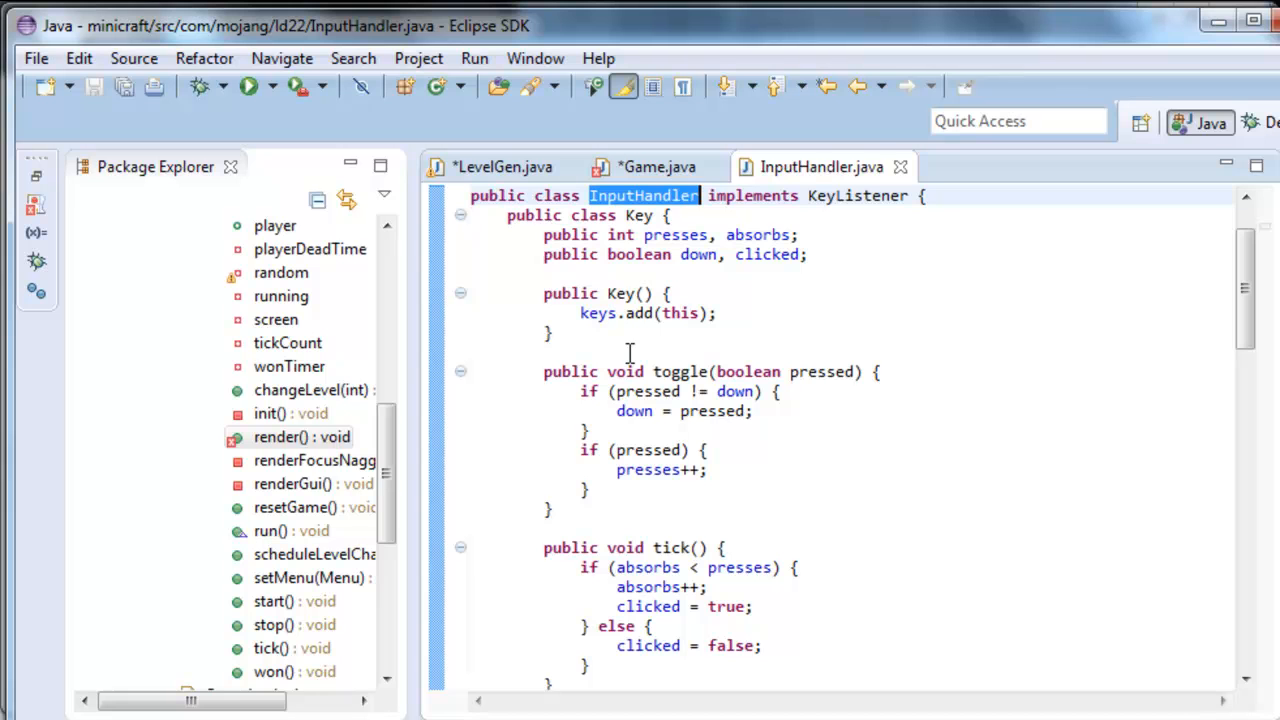
mouse_move(868, 308)
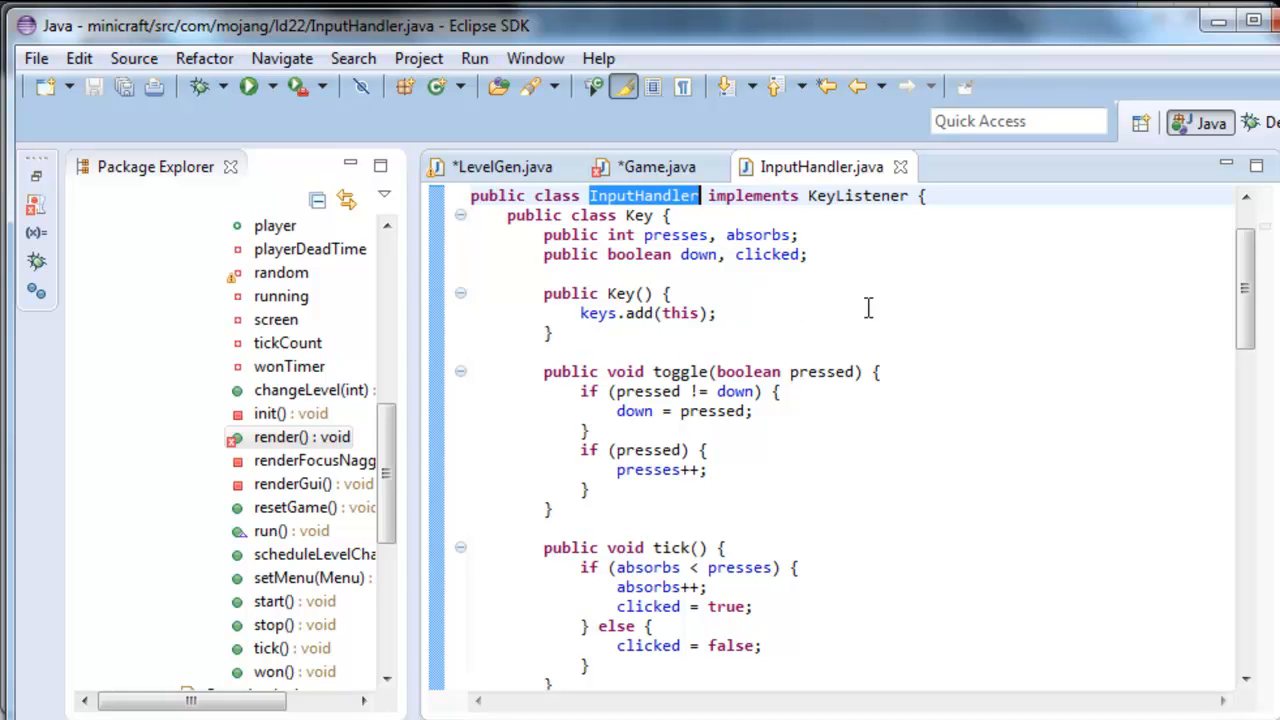
mouse_move(1168, 396)
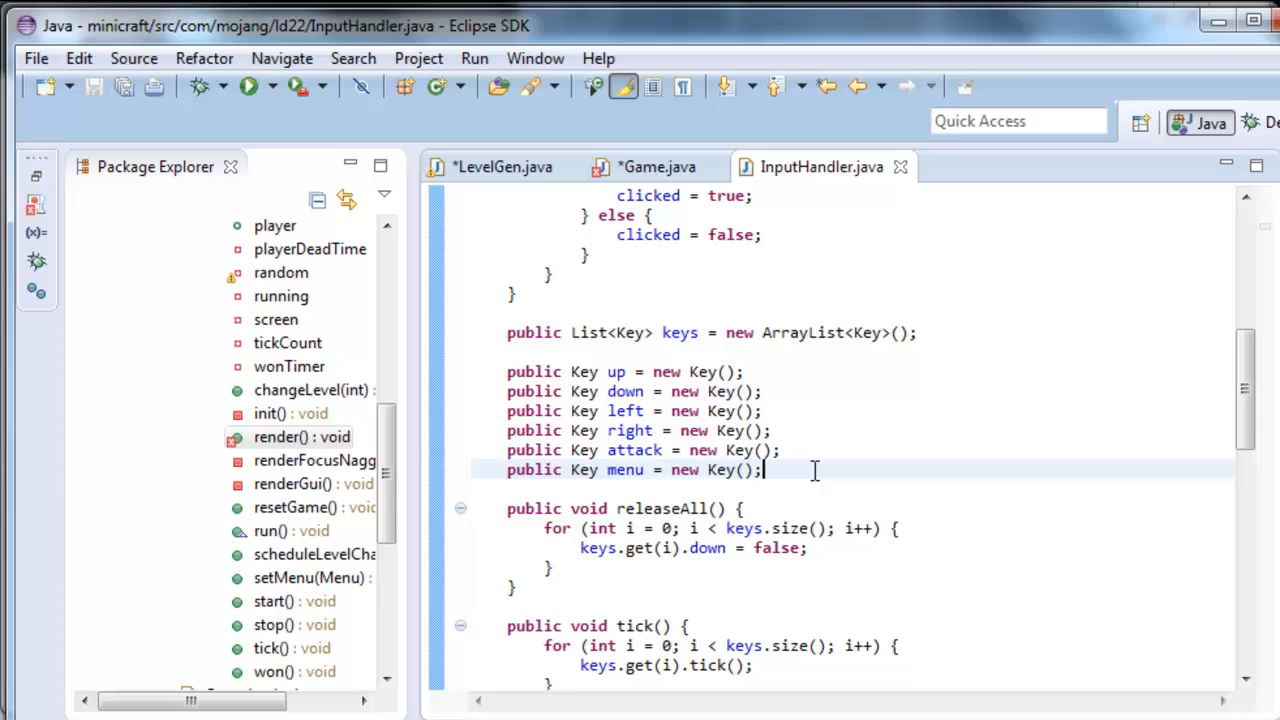
type("public Key map = new Key();")
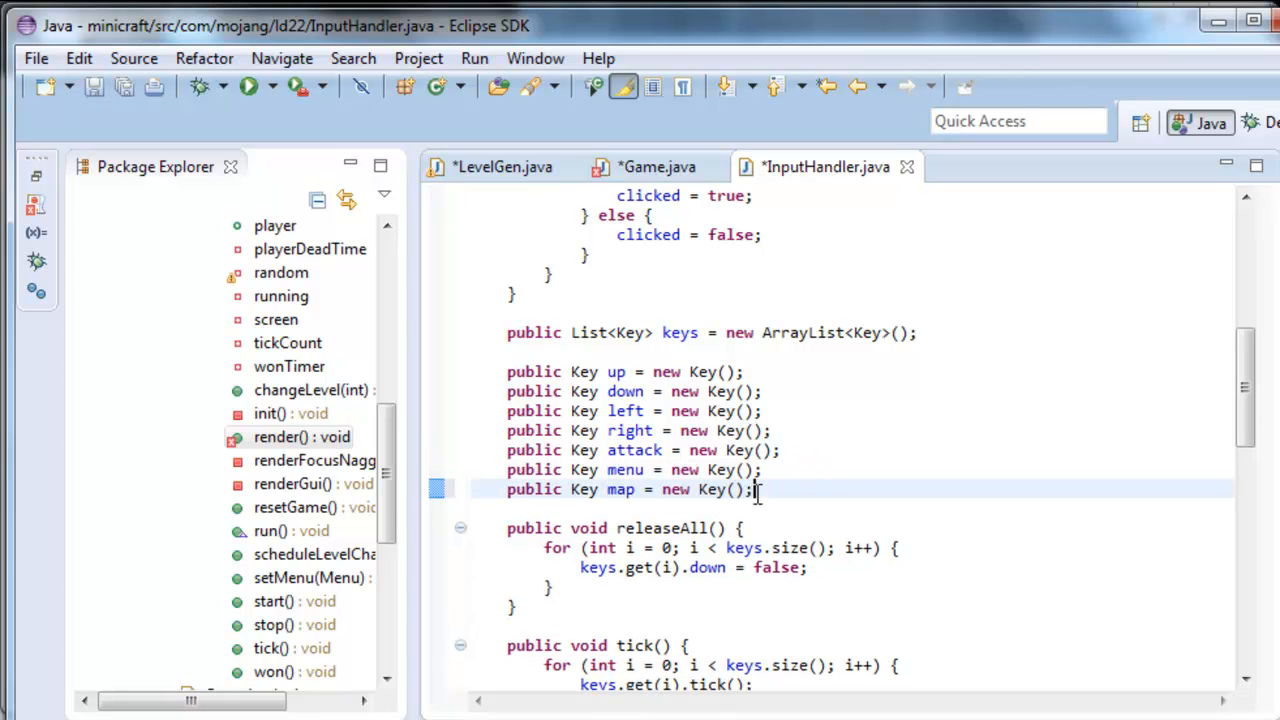
triple_click(620, 488)
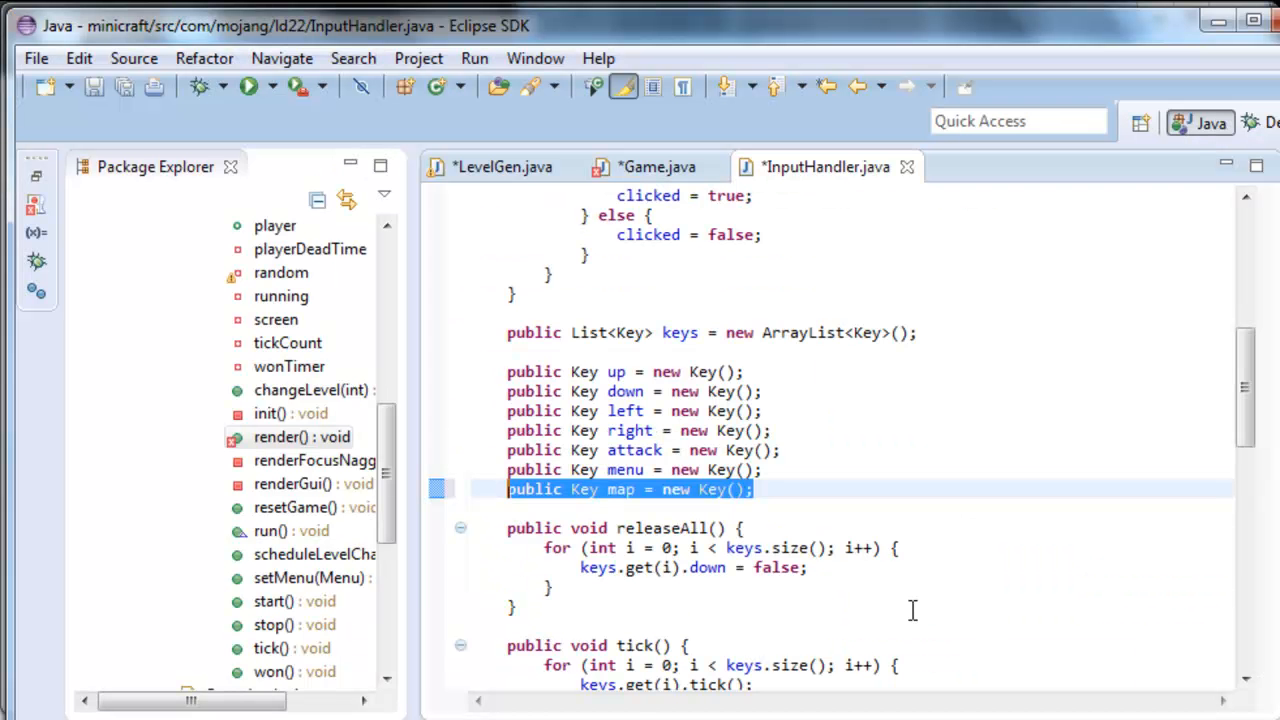
- Add the keyPressed check toggling map when KeyEvent.VK_M is pressed
scroll("down", 3)
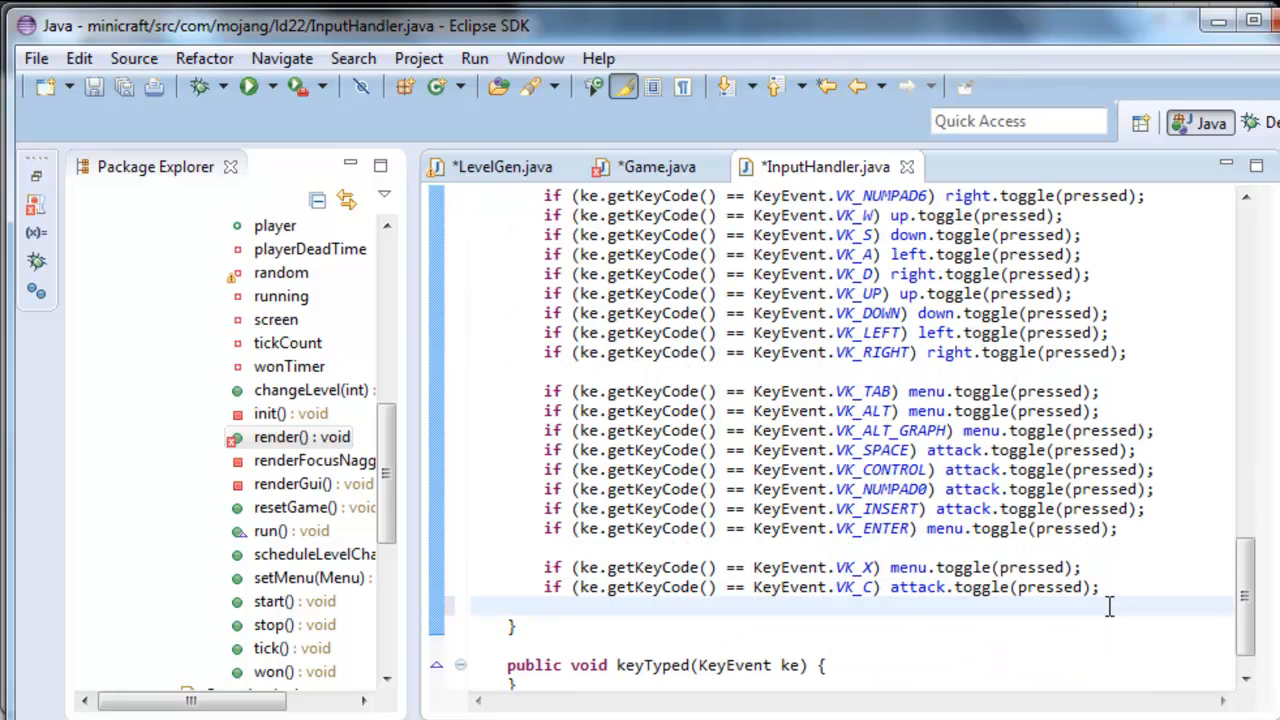
type("if (ke.getKeyCode() == KeyEvent.VK_M) map.toggle(pressed);")
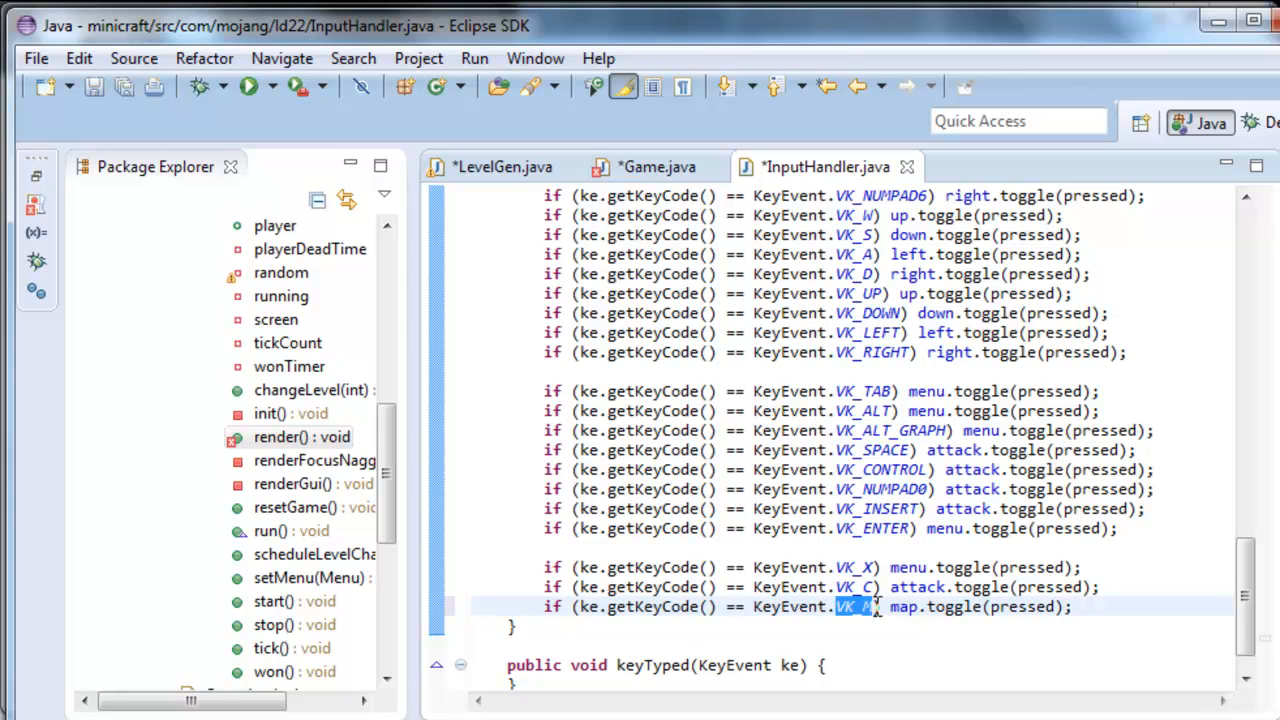
mouse_move(790, 608)
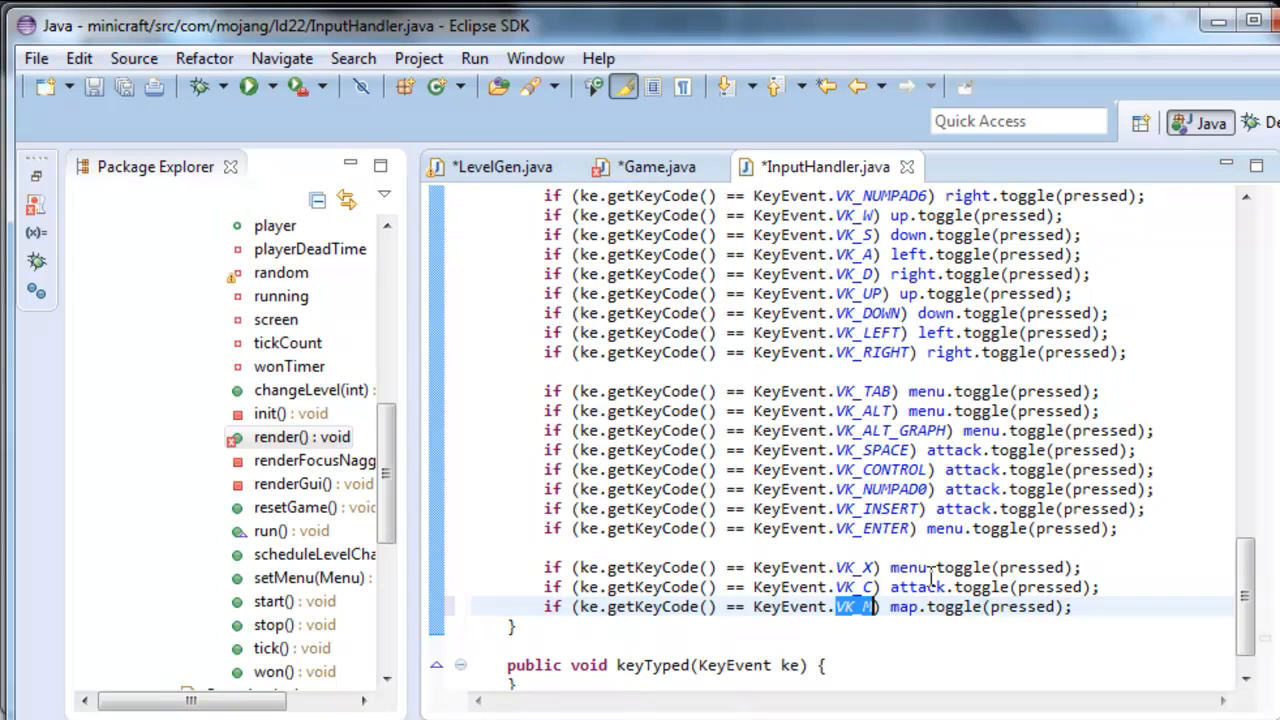
mouse_move(1144, 560)
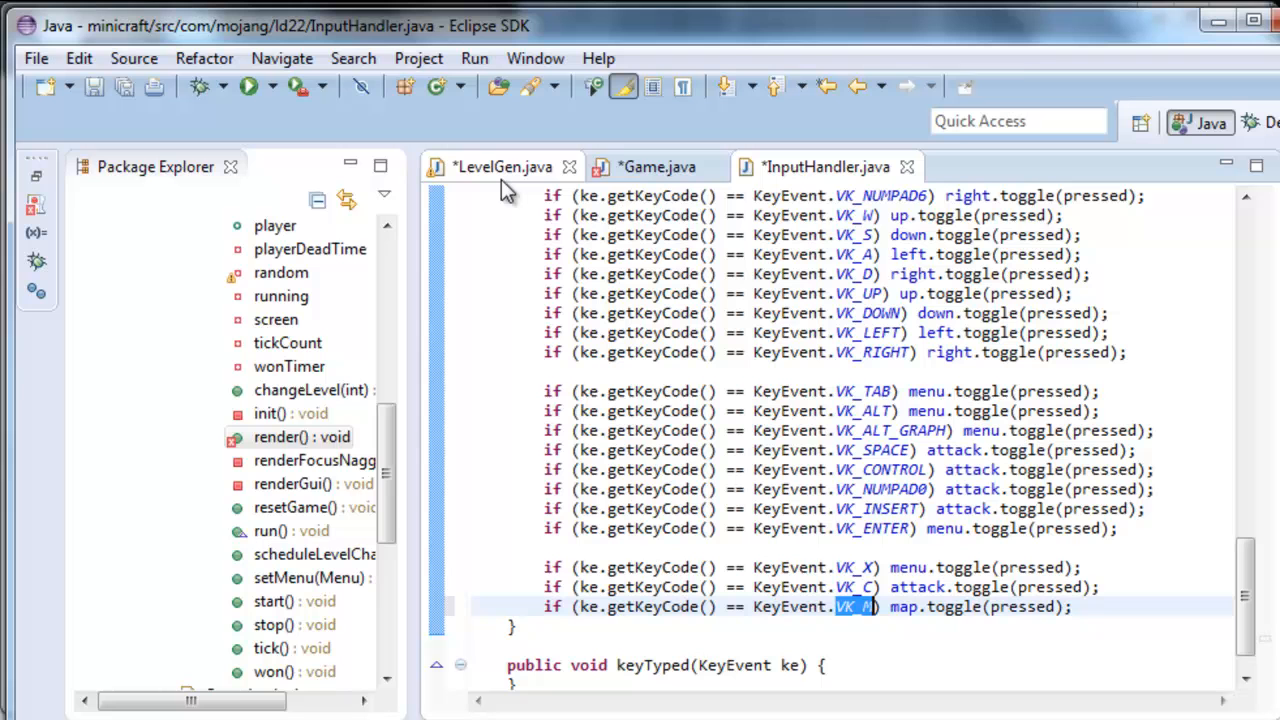
mouse_move(528, 182)
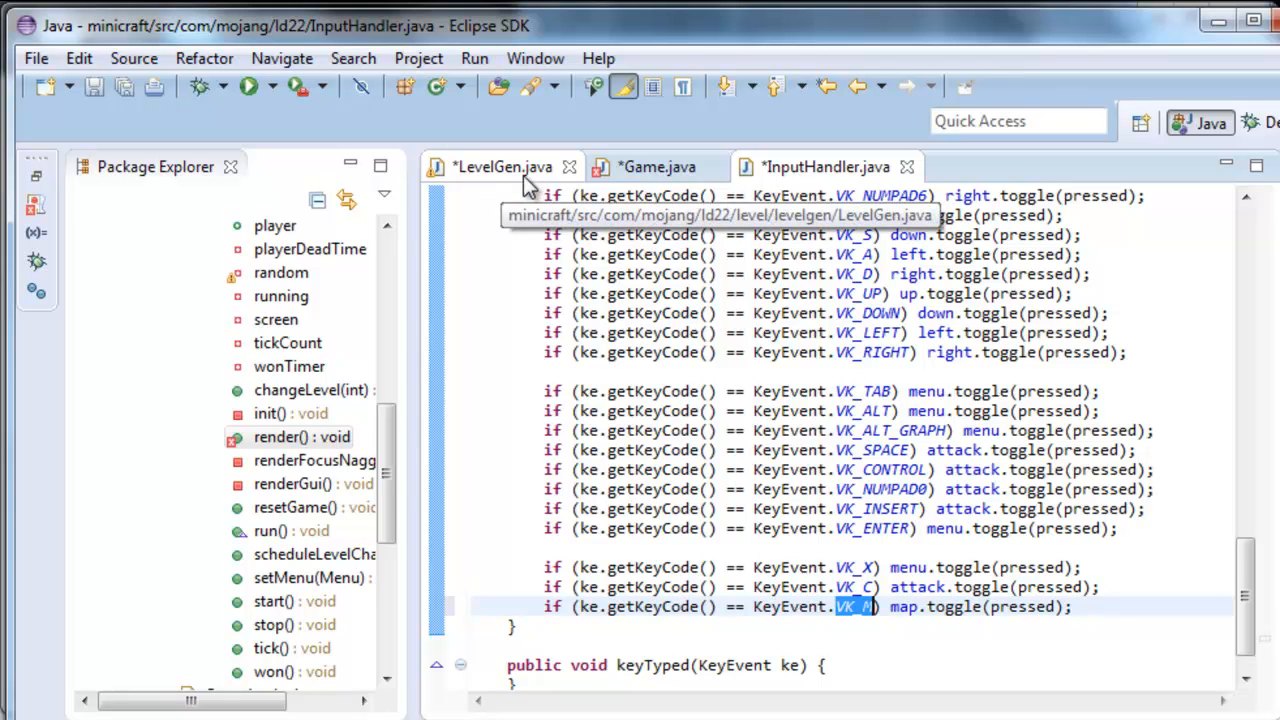
mouse_move(872, 174)
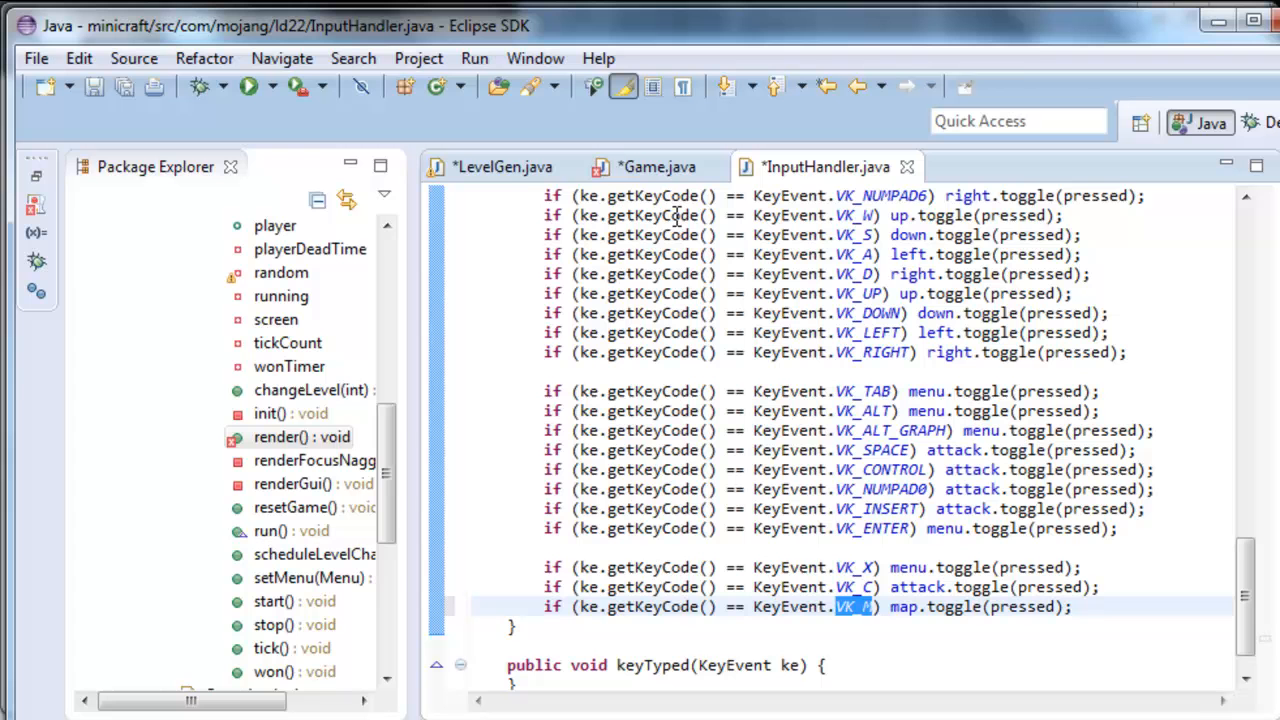
mouse_move(808, 196)
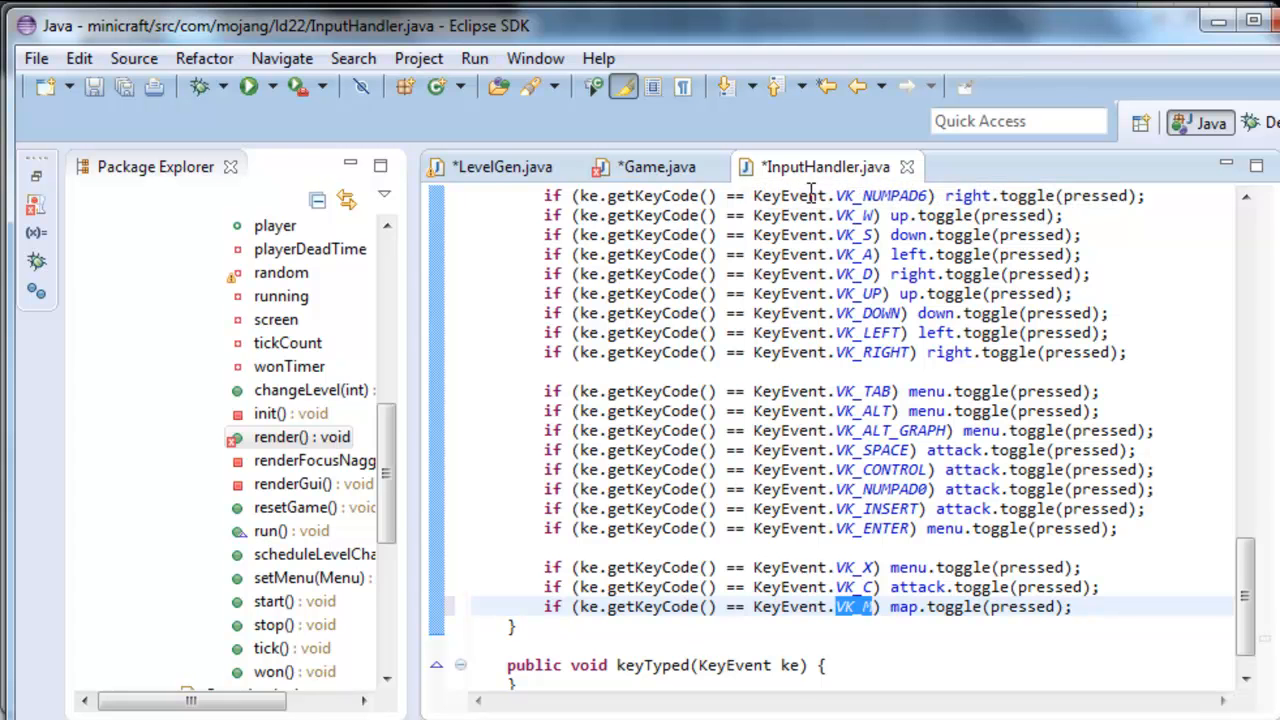
mouse_move(810, 192)
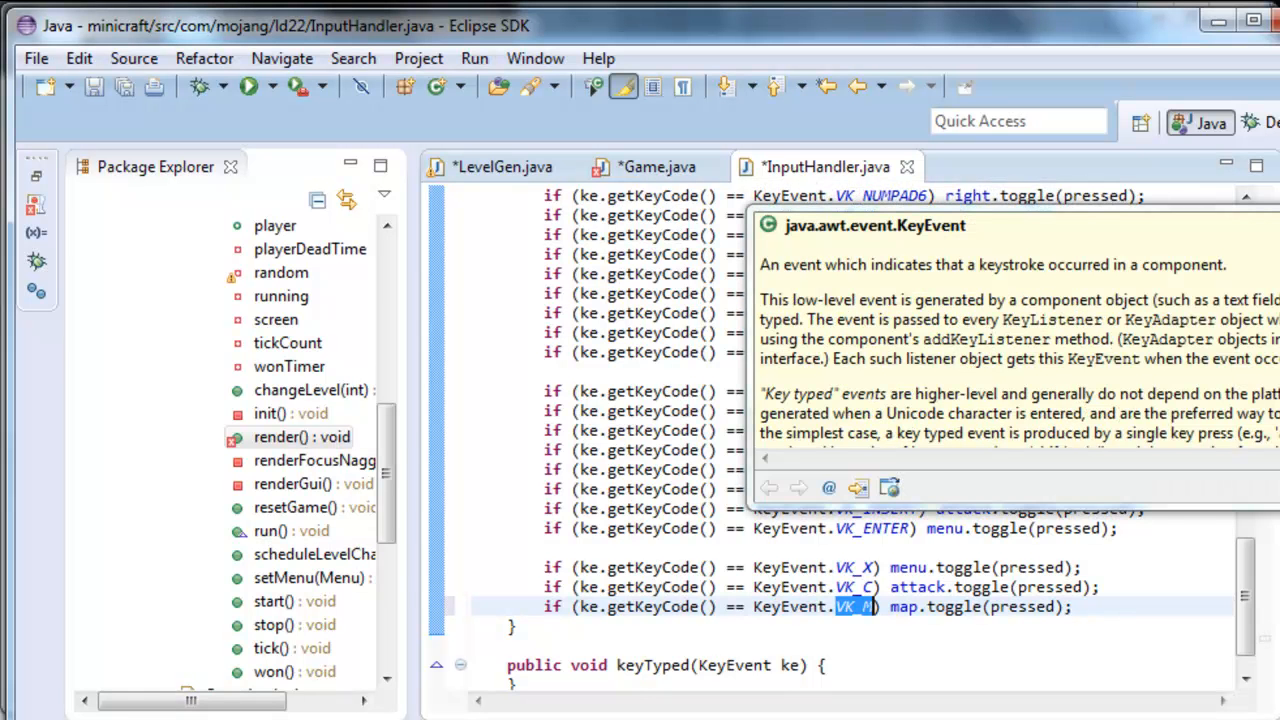
mouse_move(644, 352)
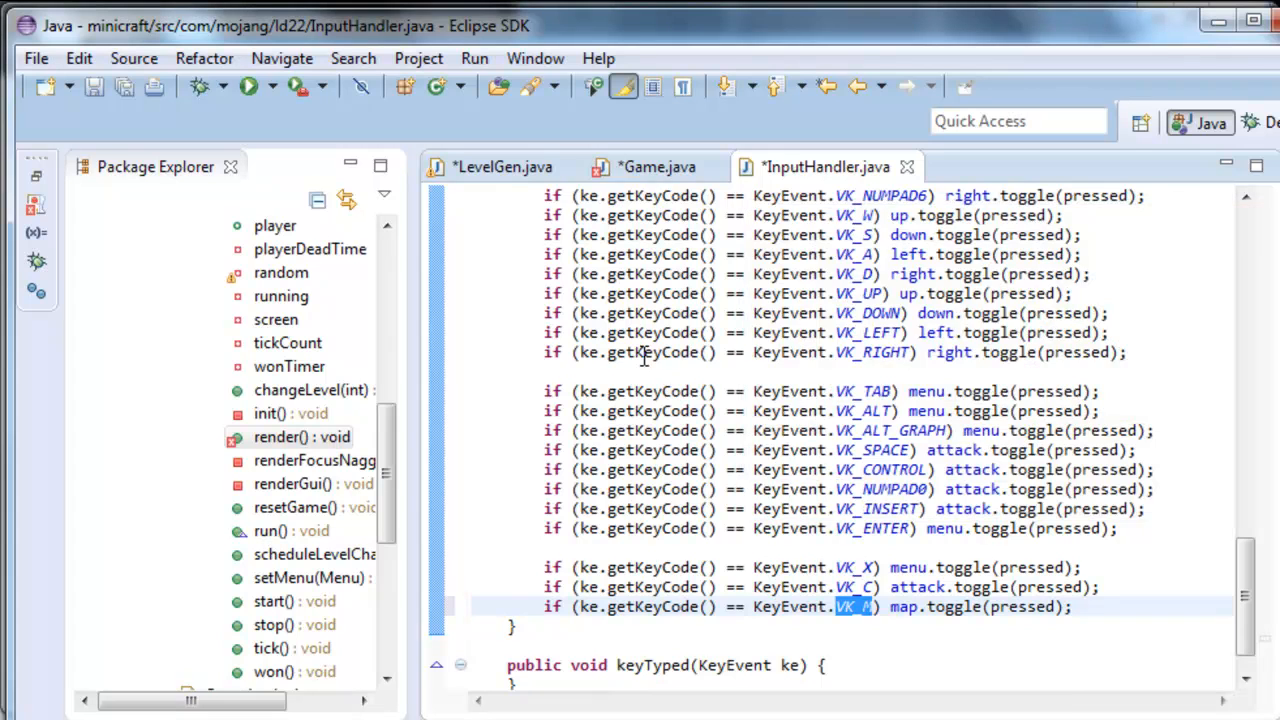
- Review Game.java, LevelGen.java and InputHandler.java, then run the game from Game.java
left_click(652, 168)
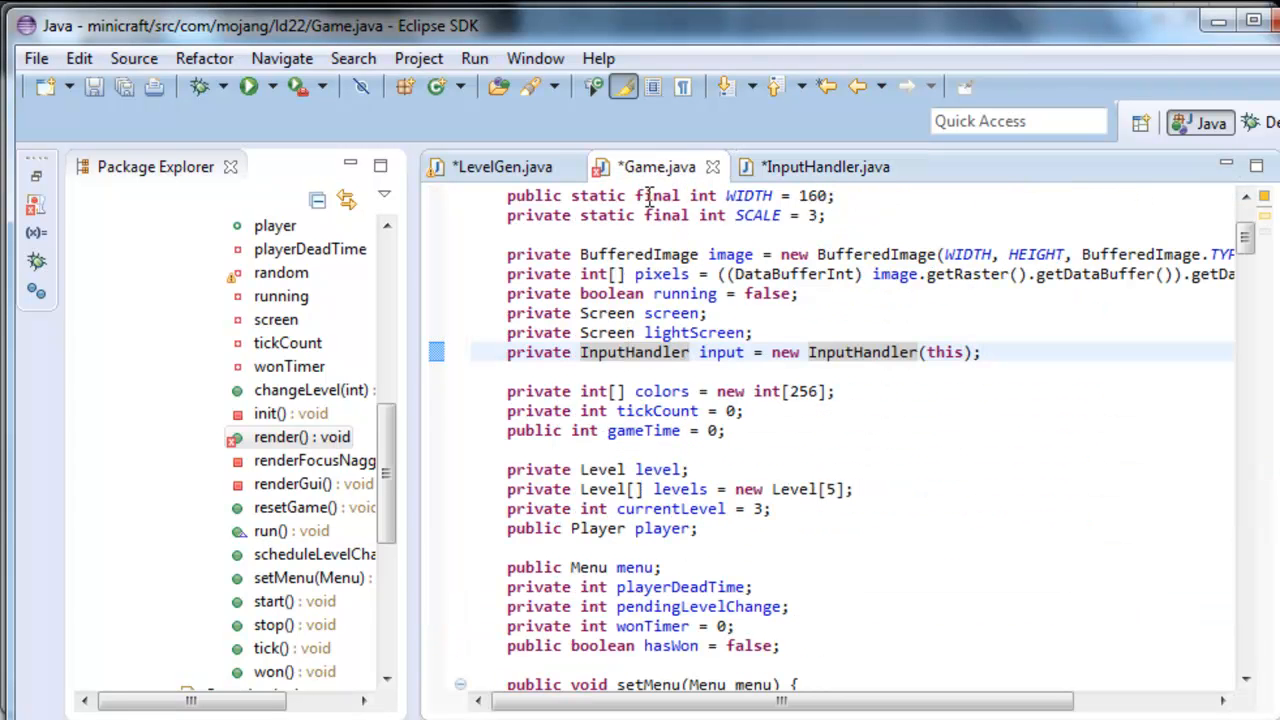
left_click(502, 166)
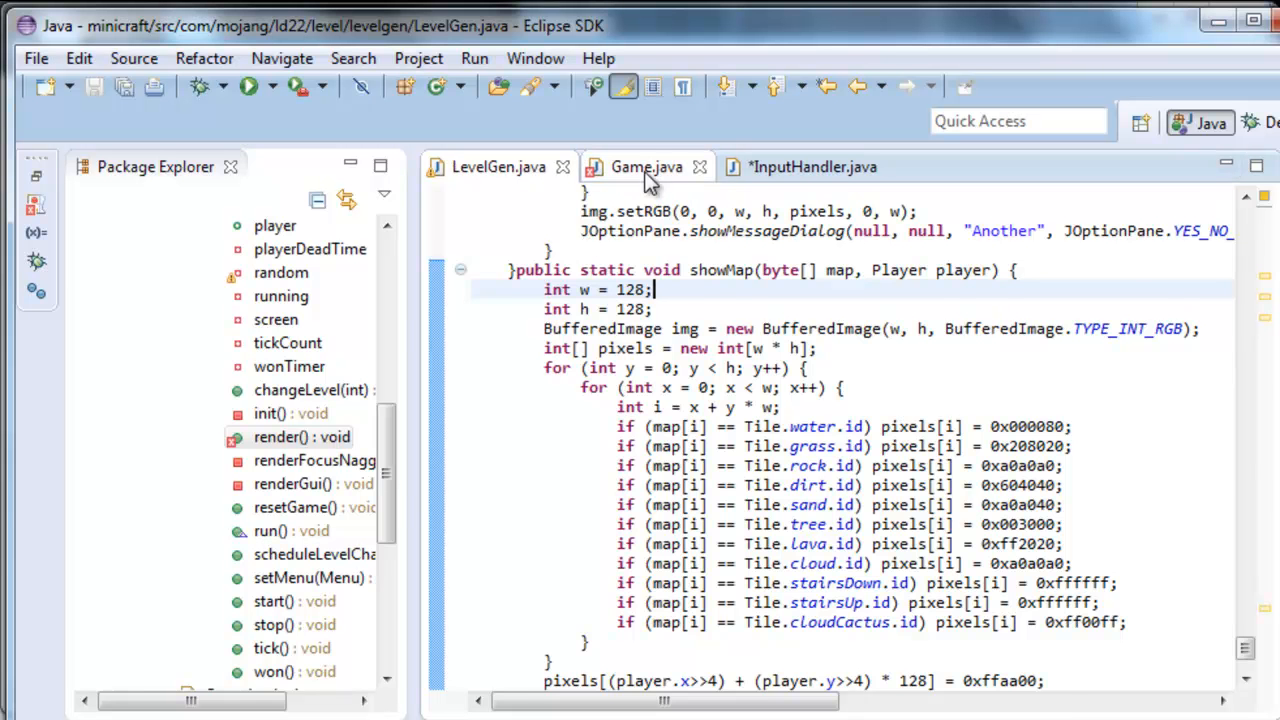
left_click(644, 168)
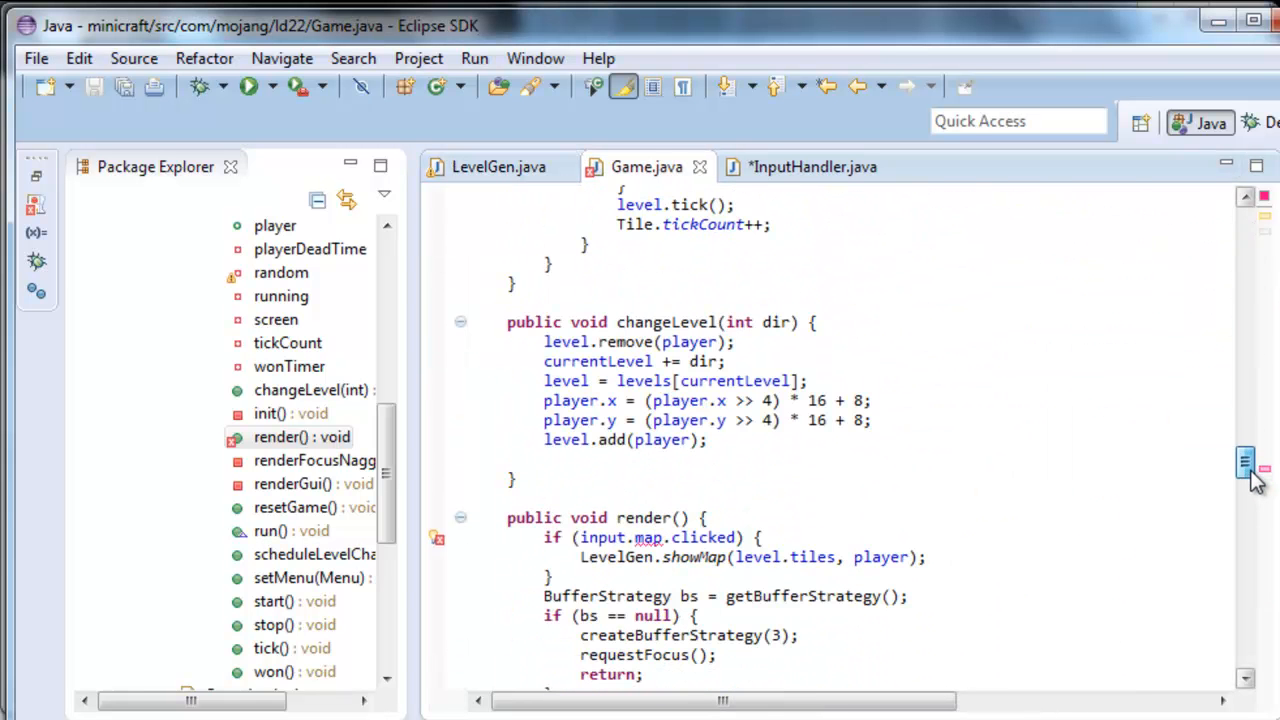
mouse_move(838, 210)
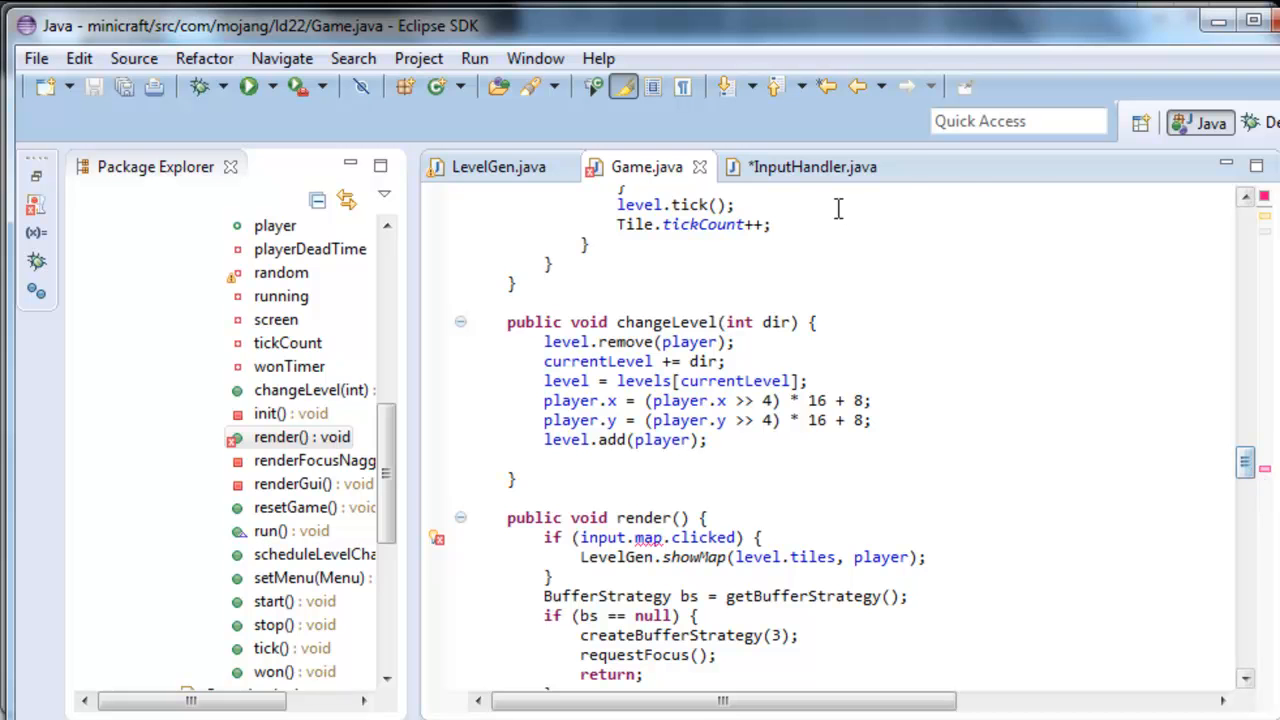
left_click(812, 168)
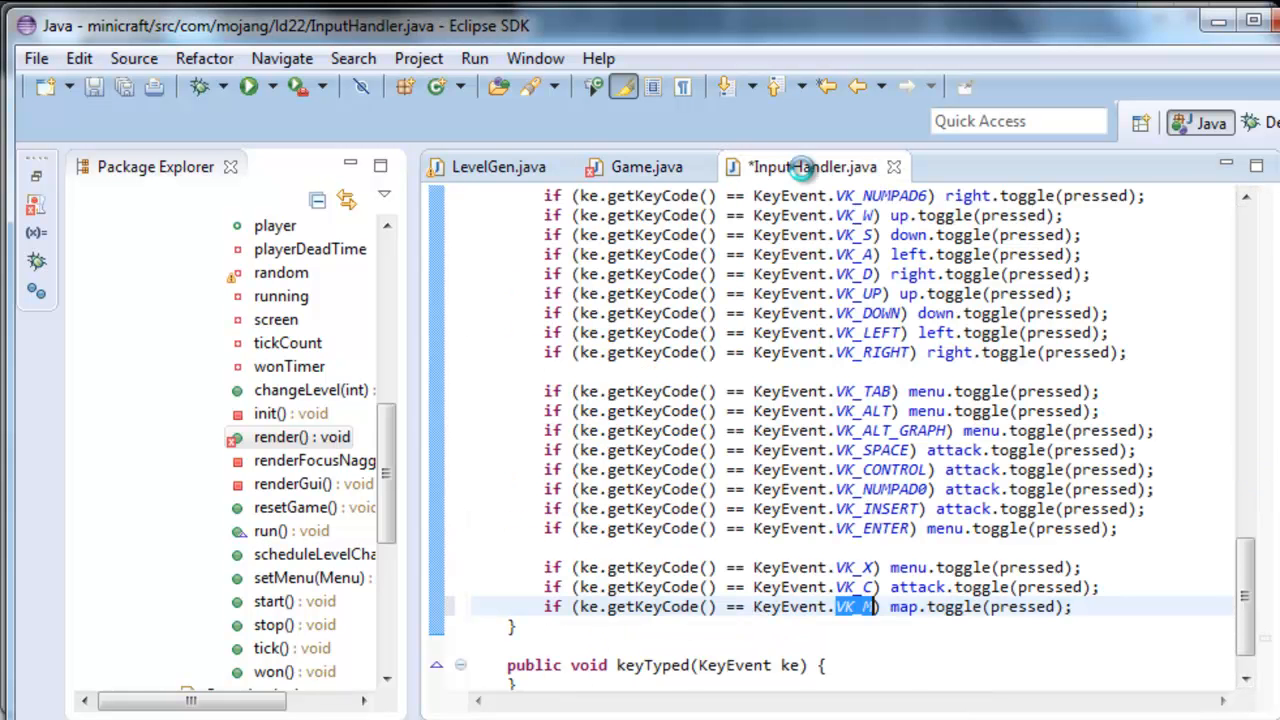
left_click(646, 168)
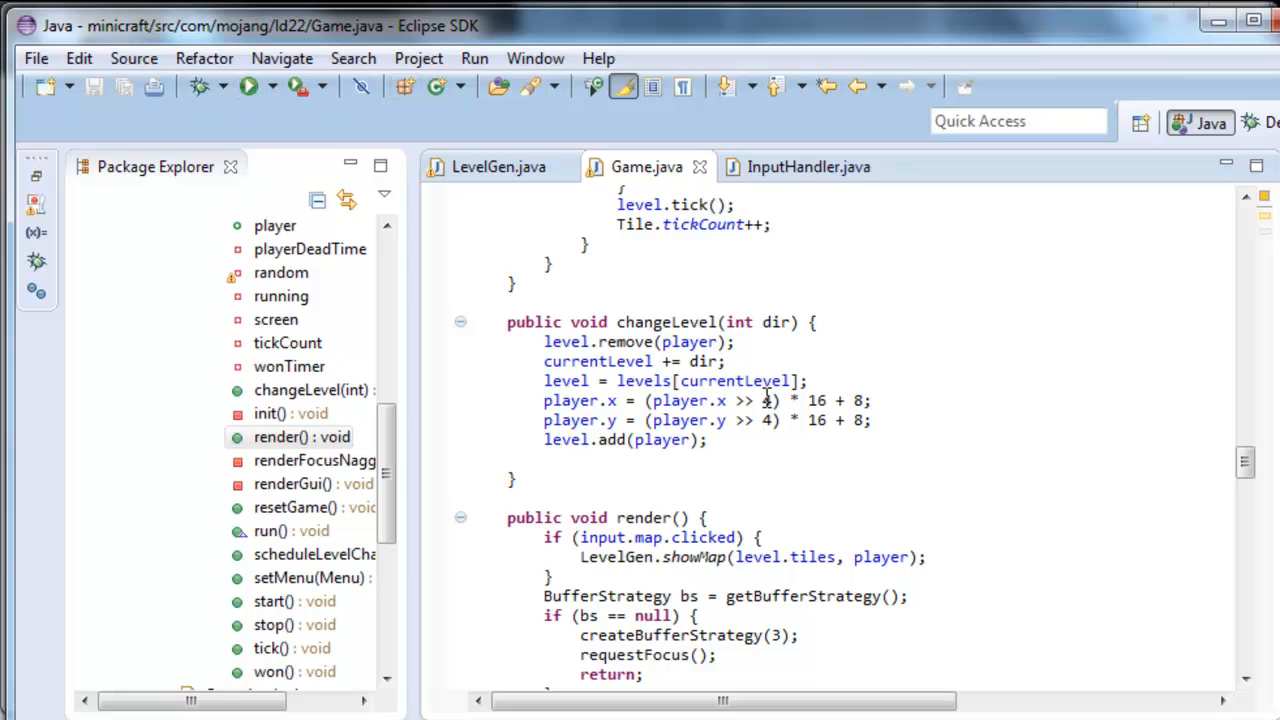
left_click(246, 86)
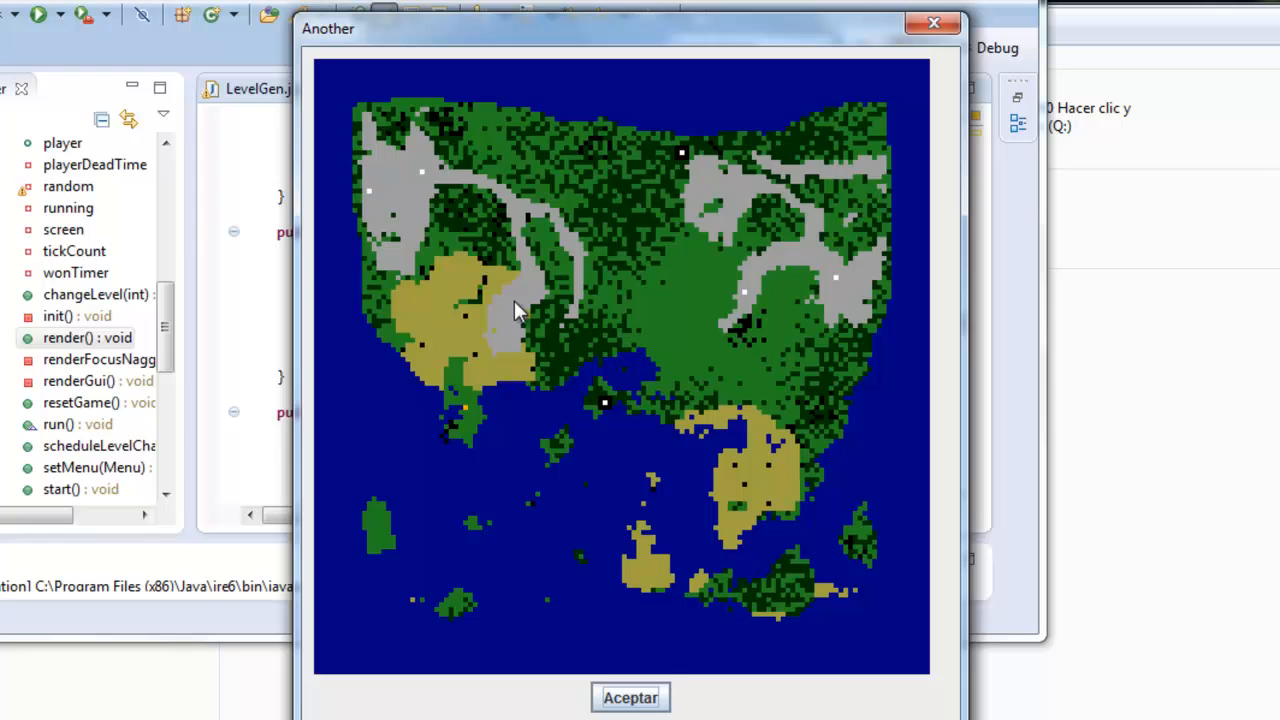
mouse_move(464, 420)
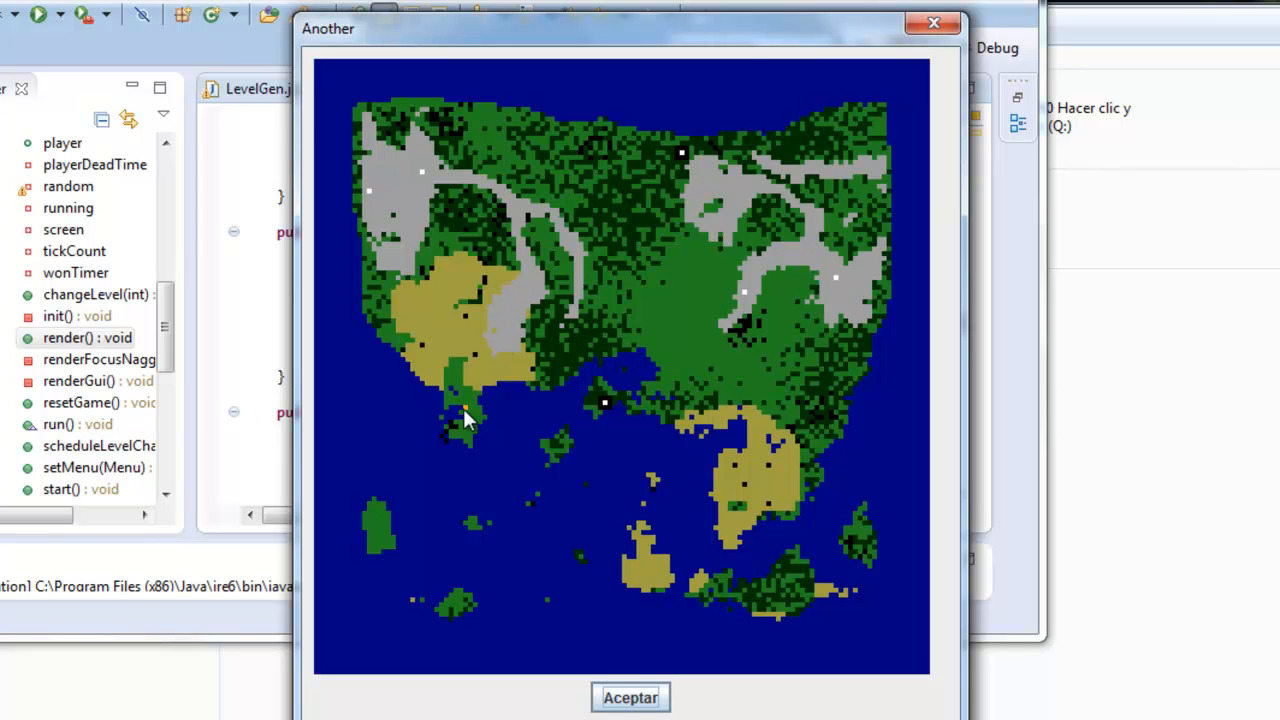
mouse_move(610, 408)
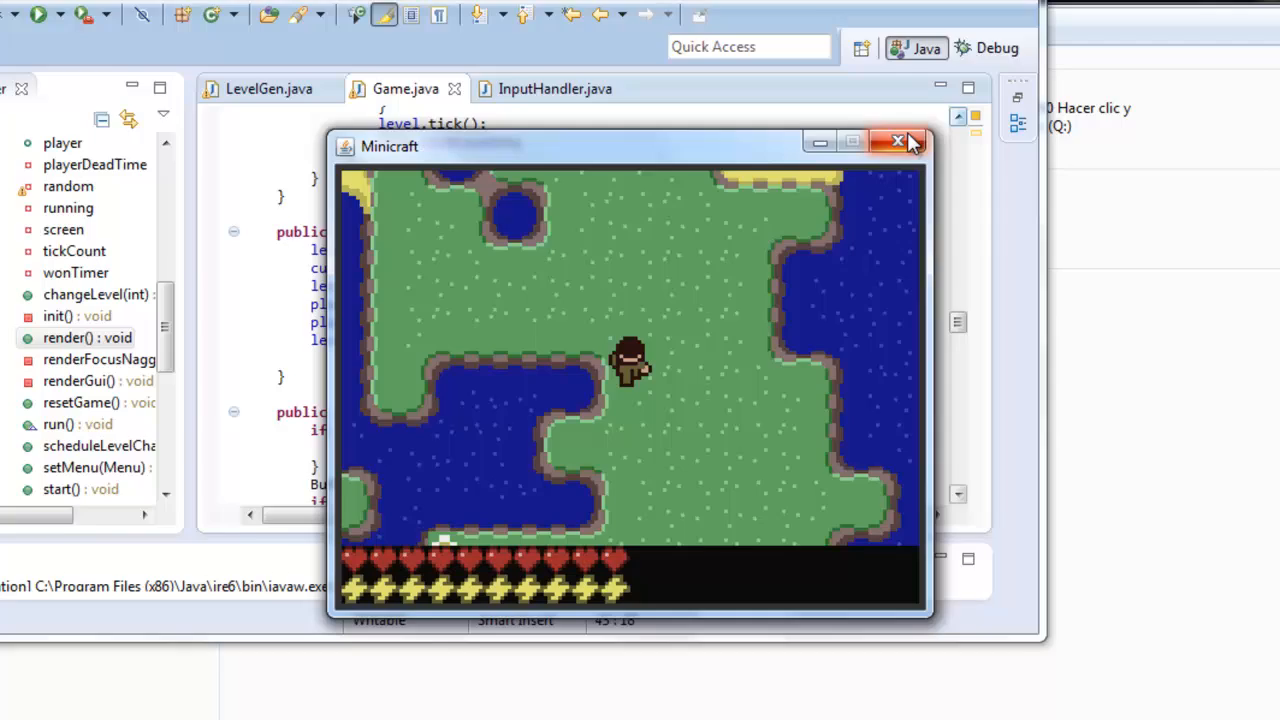
- Close the running Minicraft window after viewing the map dialog
left_click(896, 140)
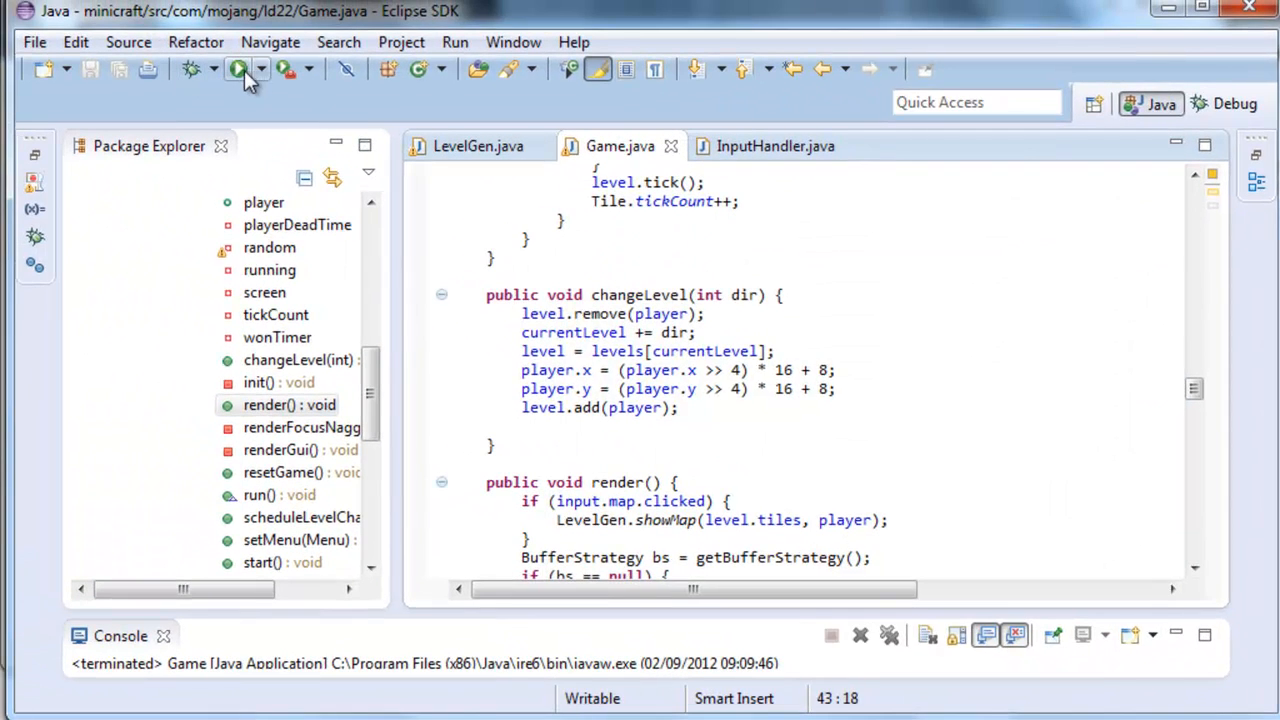
- Run Minicraft again to show a newly generated island level map dialog
left_click(236, 68)
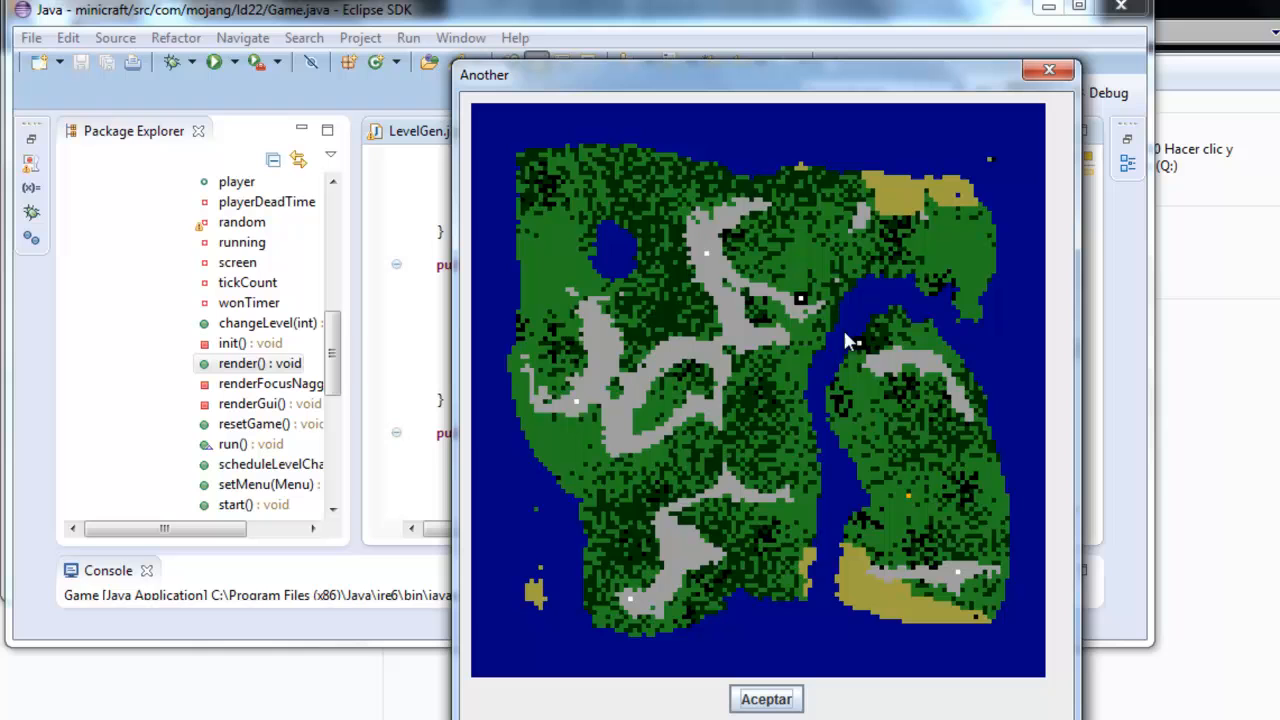
mouse_move(856, 362)
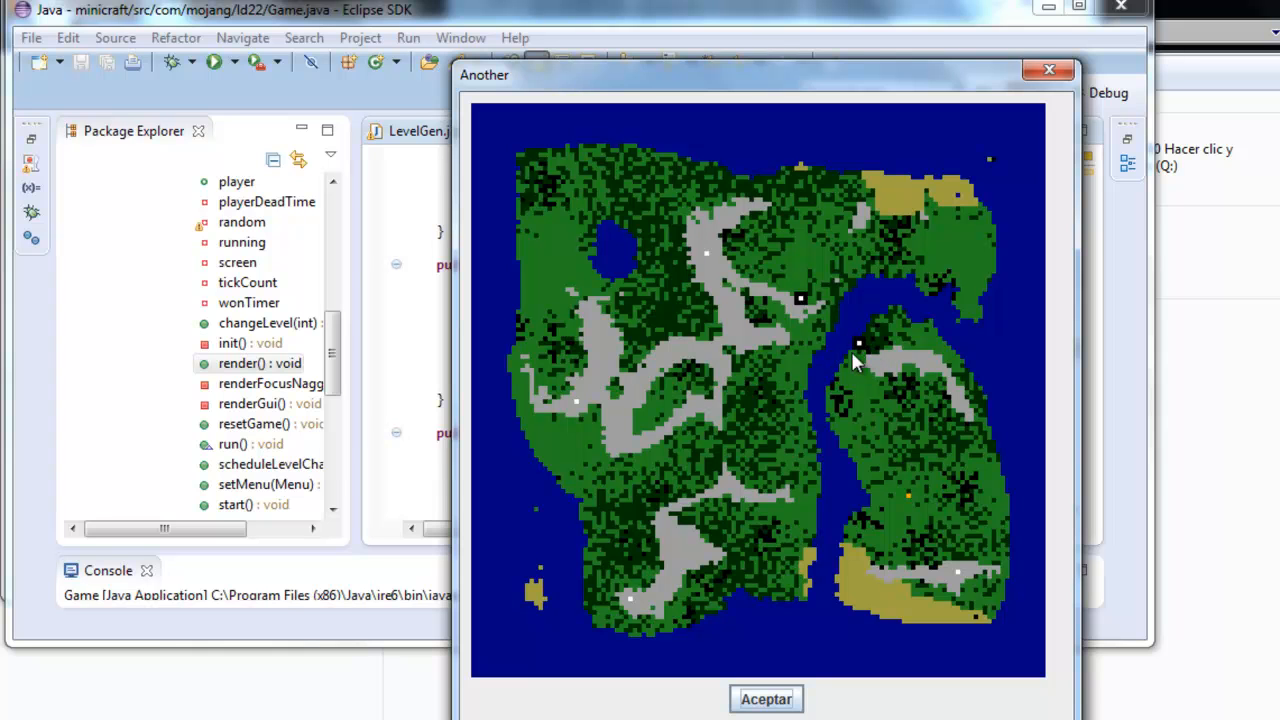
mouse_move(932, 412)
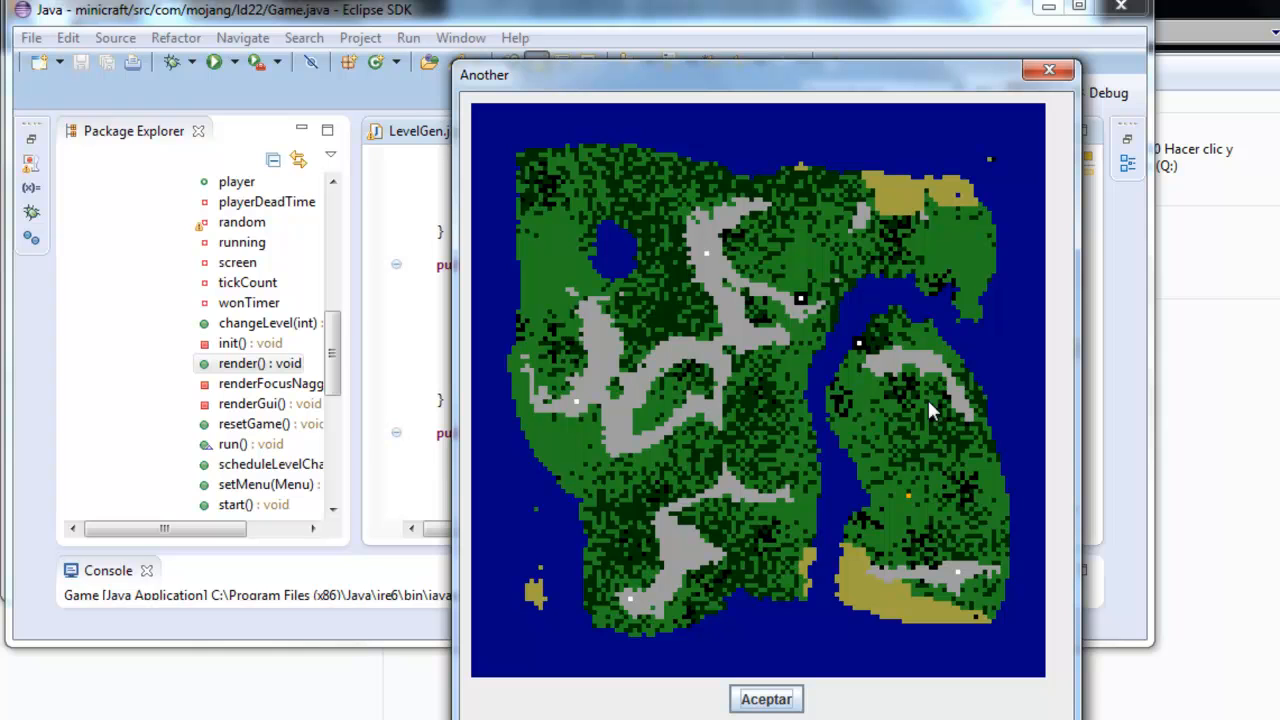